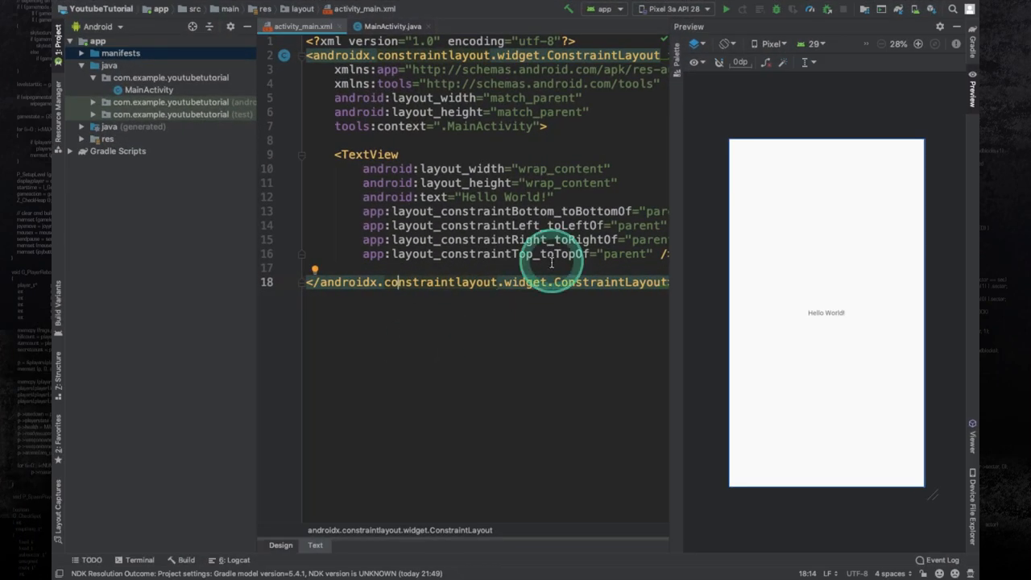
pyautogui.moveTo(664, 83)
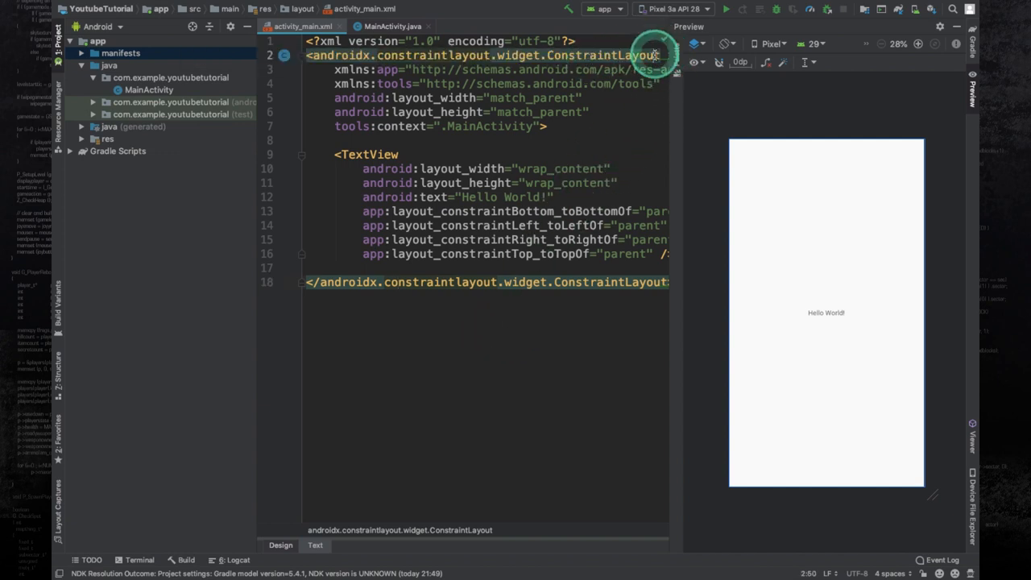
# Step: Make the layout a RelativeLayout and add a Button with id button and text 'take photo'
pyautogui.write('Re')
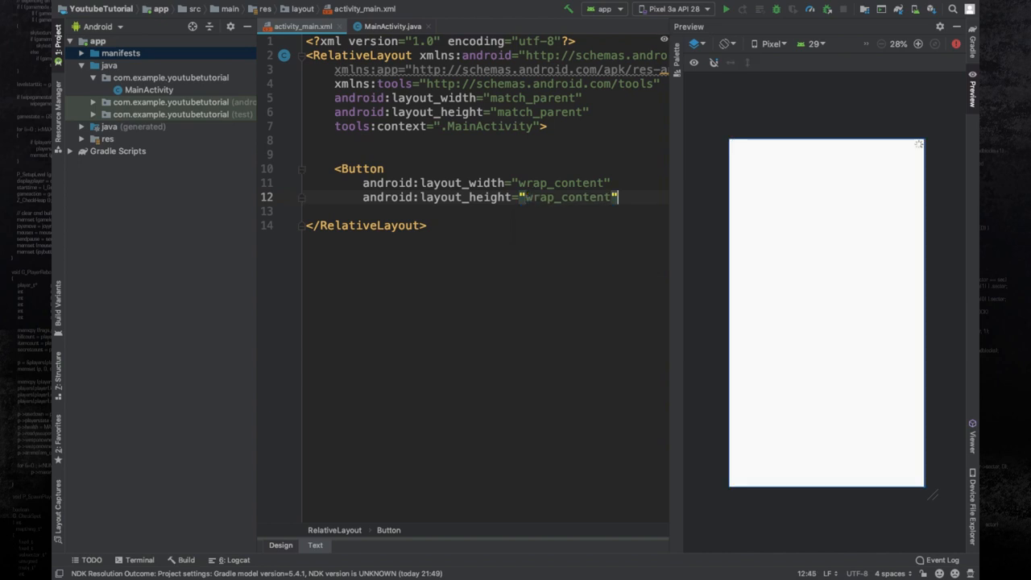
pyautogui.write('android:id="@+id/')
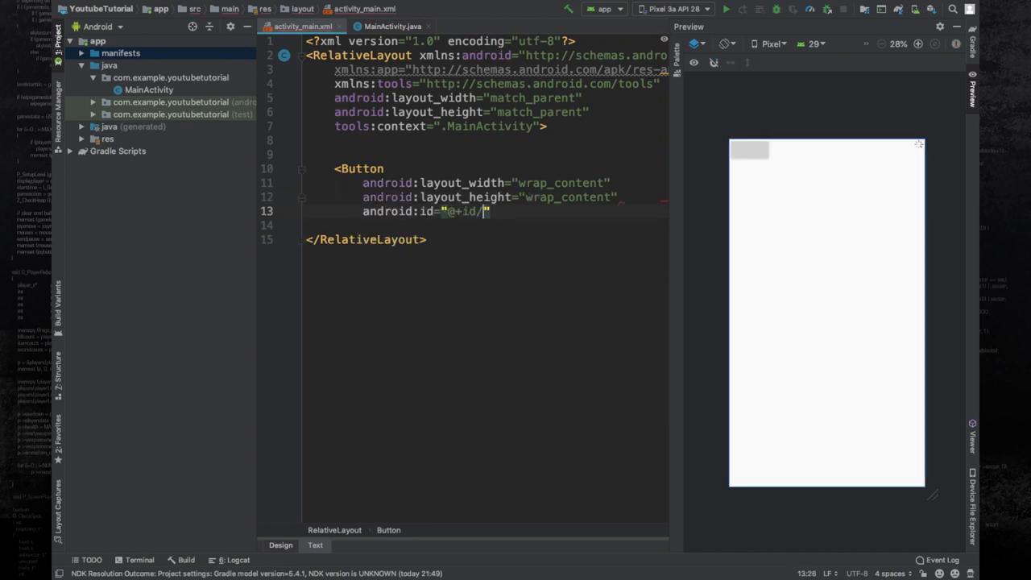
pyautogui.write('button"')
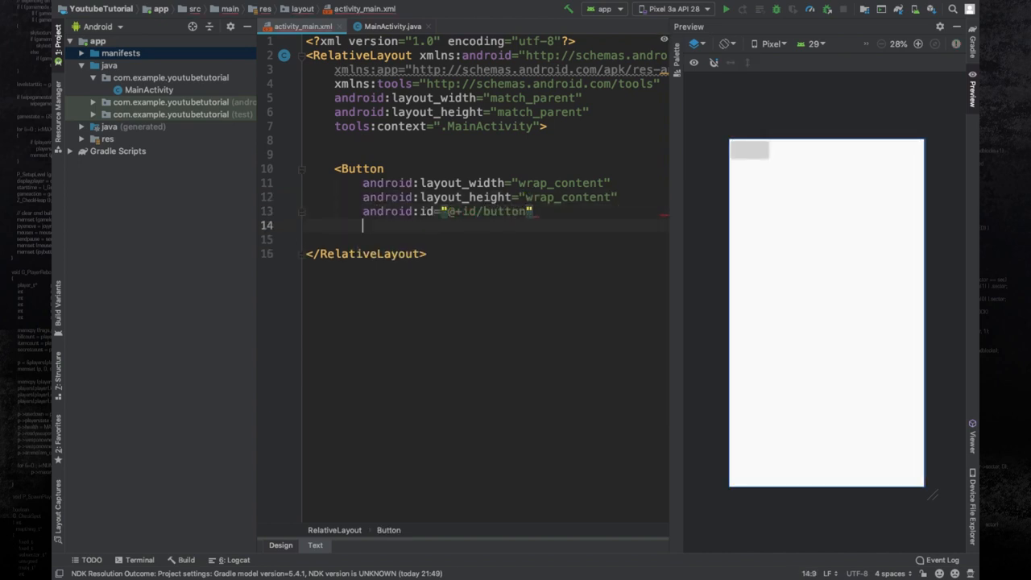
pyautogui.write('android:text="')
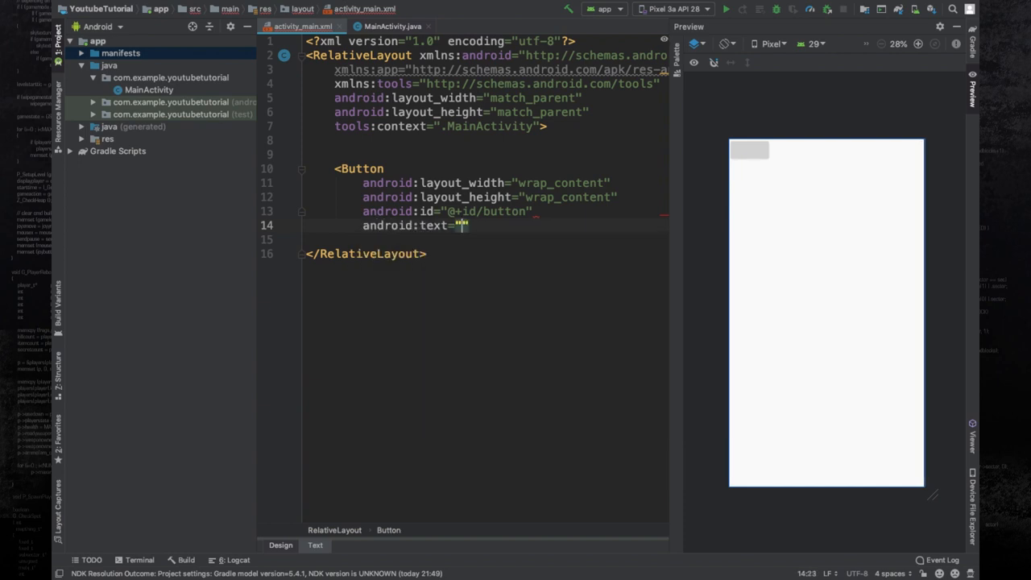
pyautogui.write('take photo')
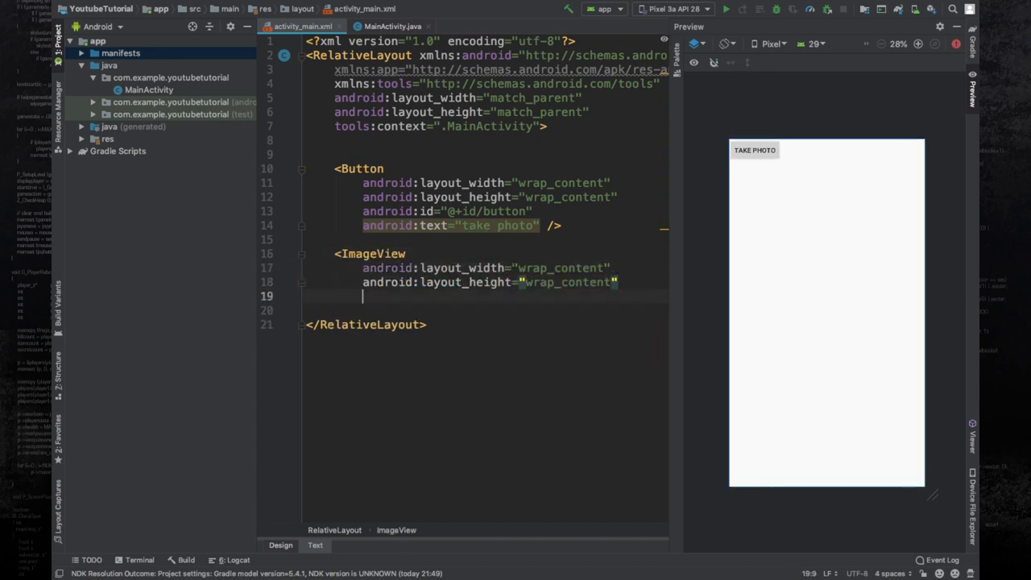
# Step: Add an ImageView with id imageView placed layout_below the button
pyautogui.write('be')
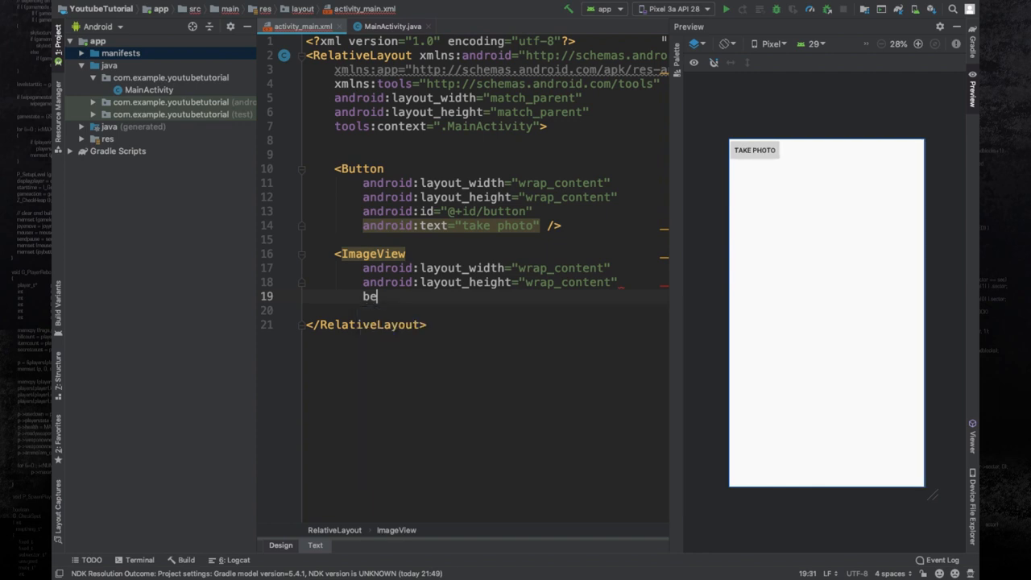
pyautogui.write('android:layout_below="@id/button"')
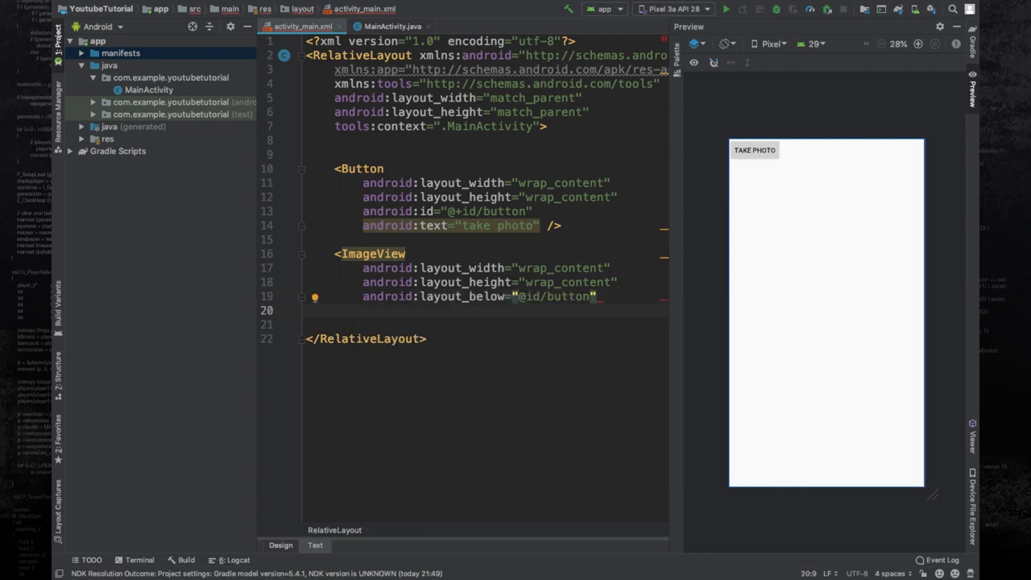
pyautogui.write('android:id="@+id/imageg"')
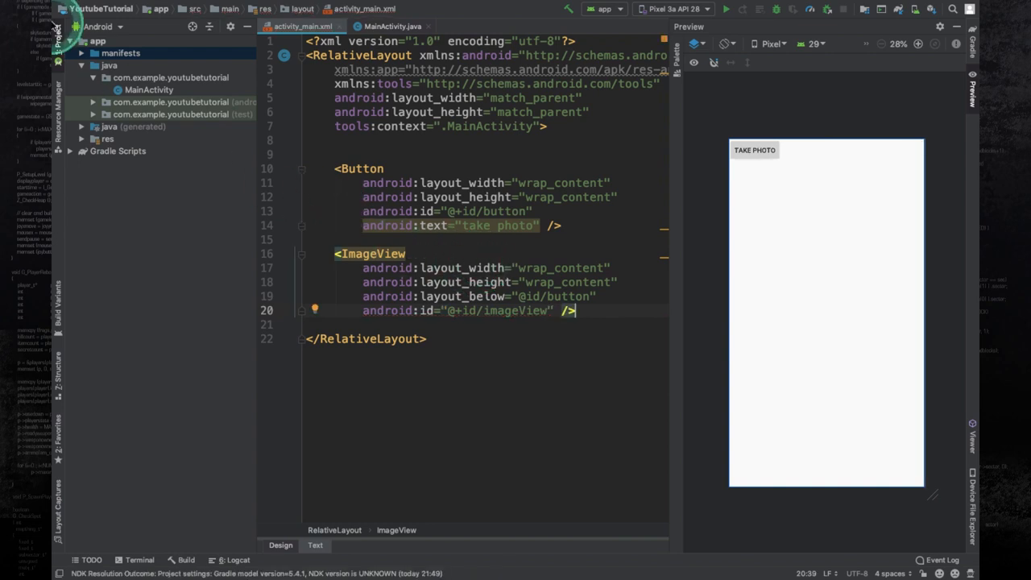
# Step: In AndroidManifest.xml, declare an androidx FileProvider with authority com.example.youtubetutorial.fileprovider and grantUriPermissions
pyautogui.click(153, 53)
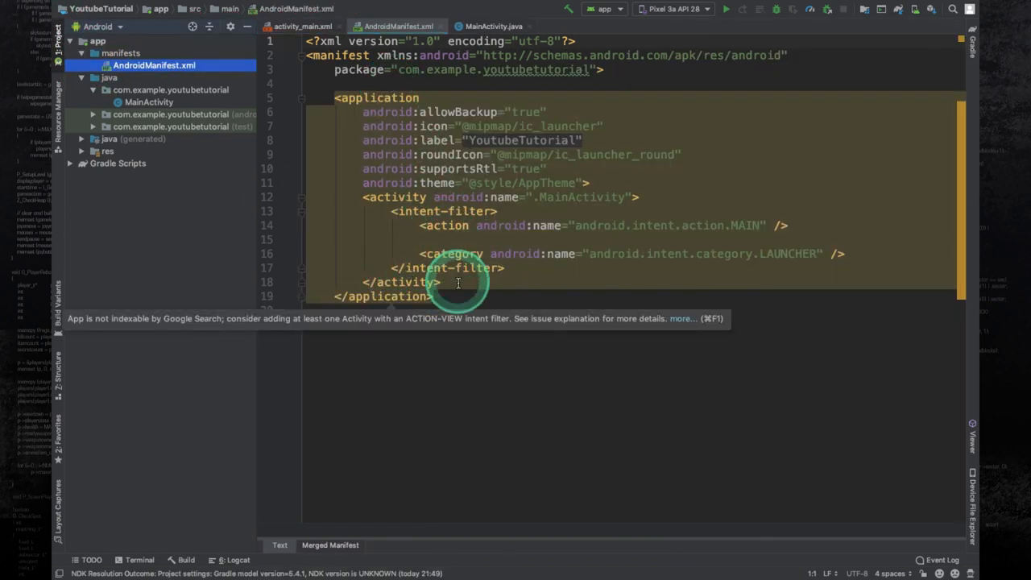
pyautogui.write('<provider')
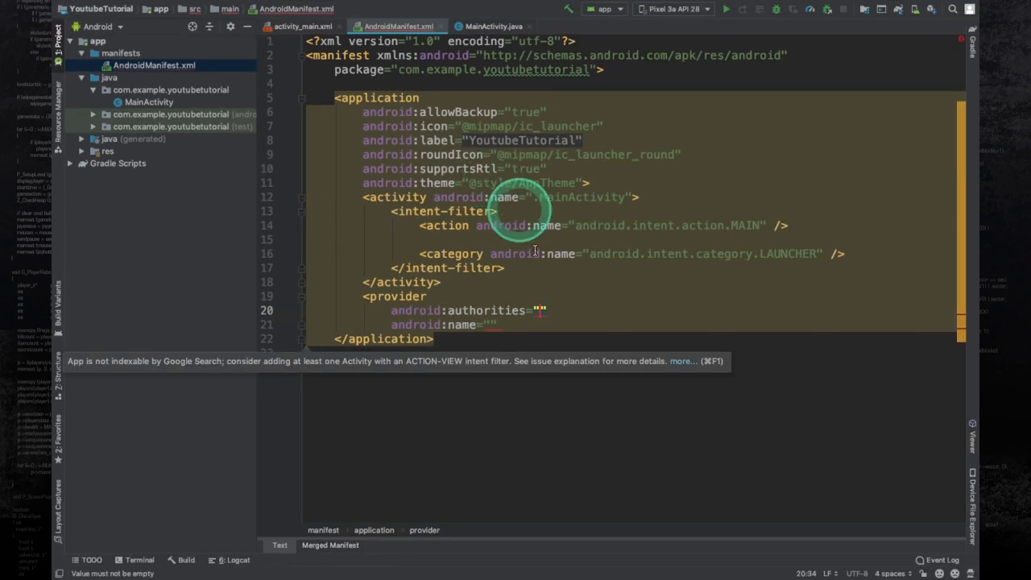
pyautogui.write('com.example.youtubetutorial')
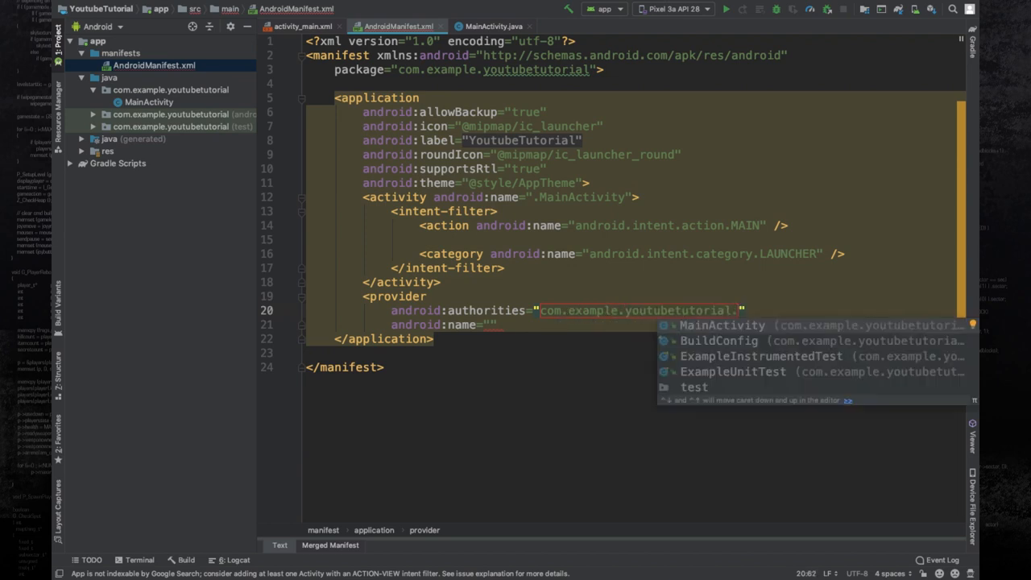
pyautogui.write('.fil')
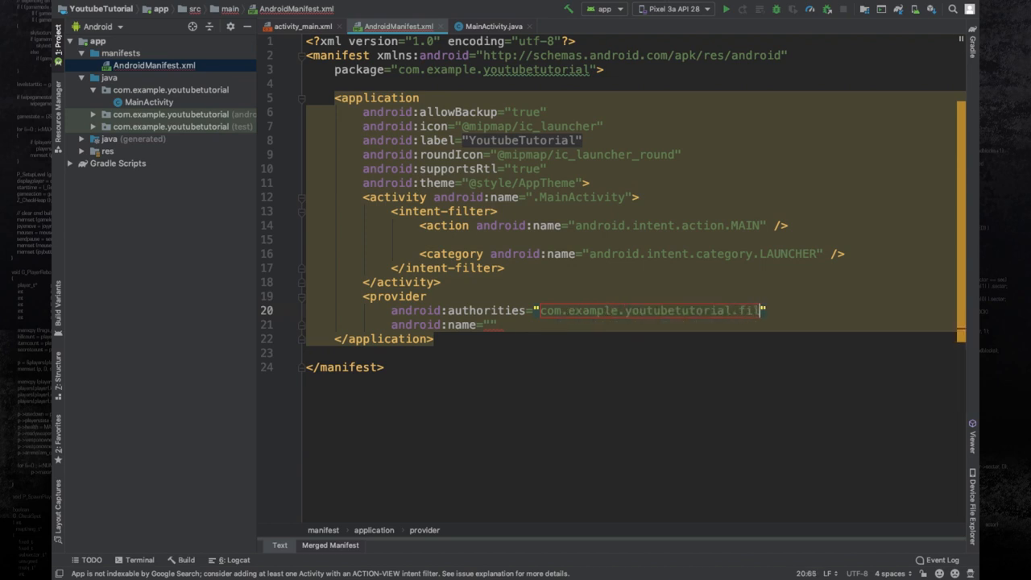
pyautogui.write('eprovi')
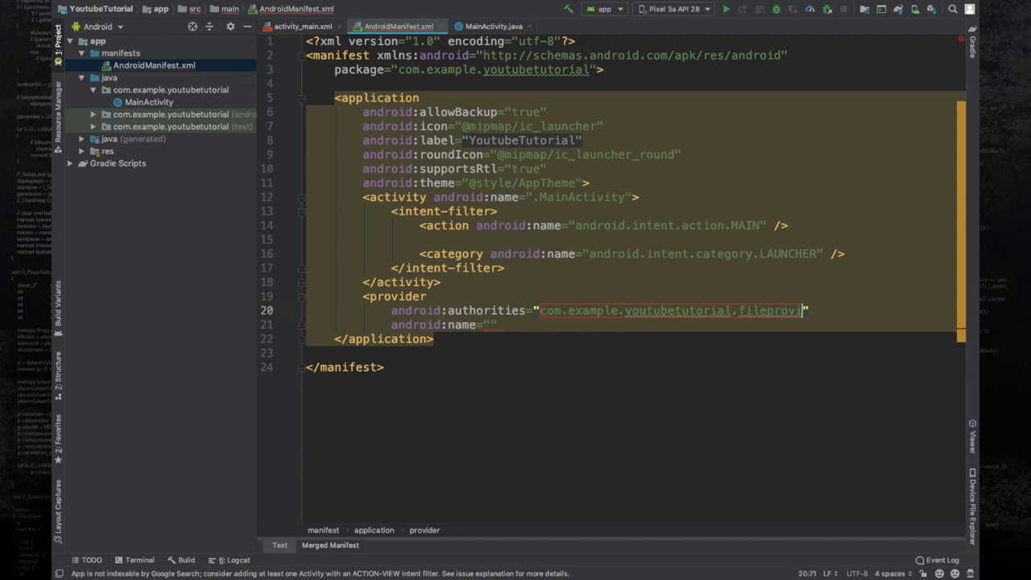
pyautogui.write('and')
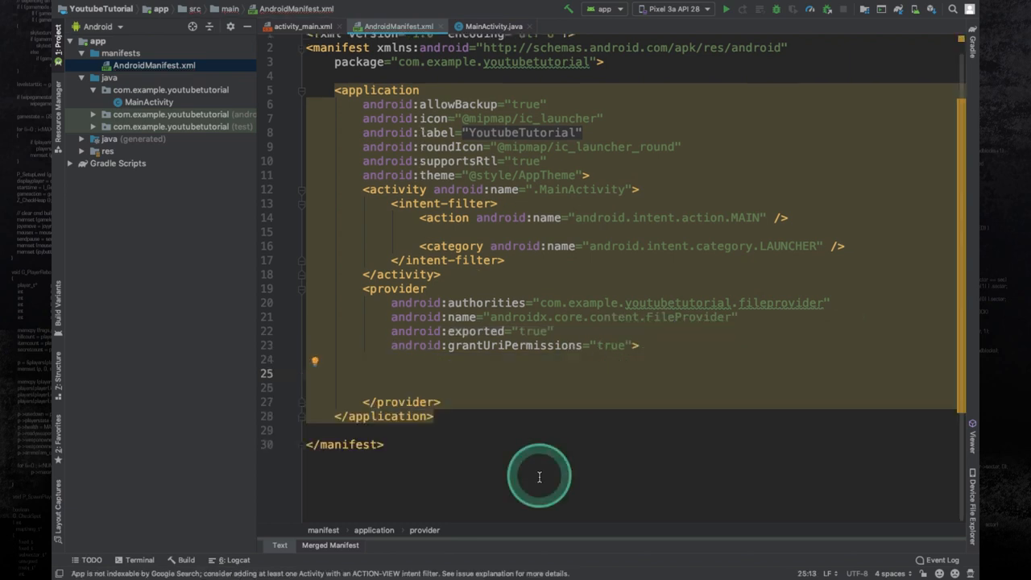
pyautogui.write('<meta-data android:name="')
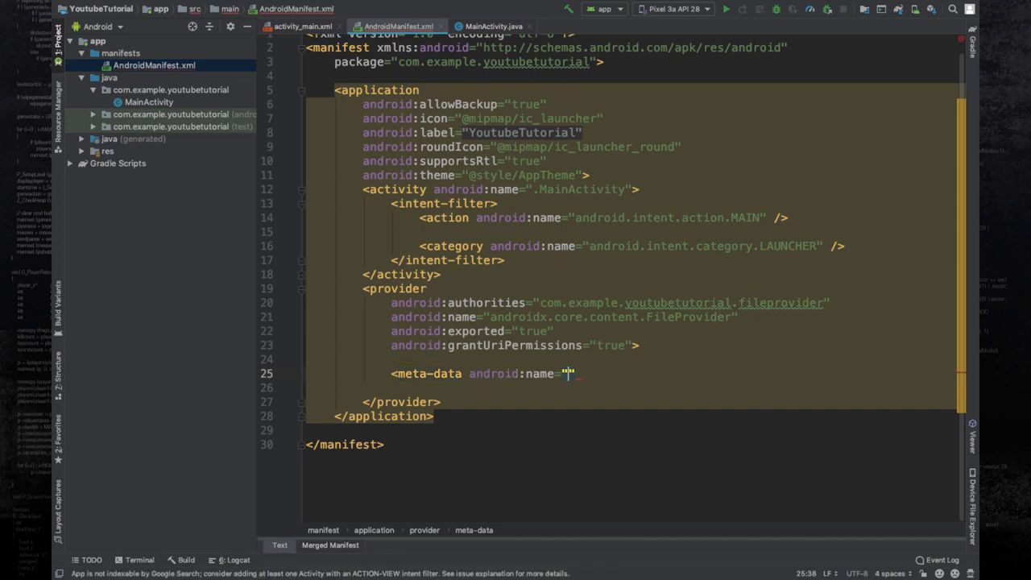
pyautogui.write('android.support')
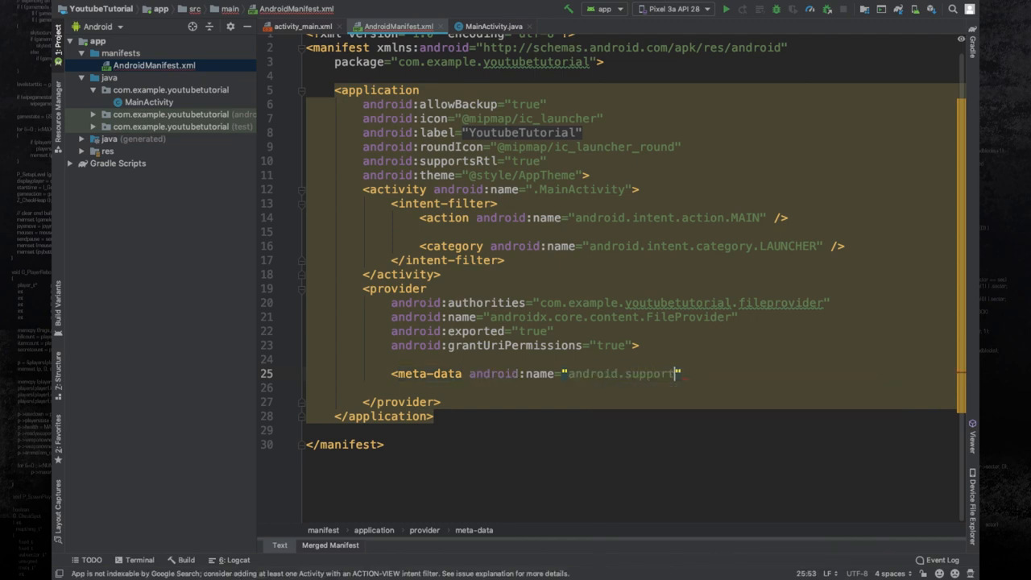
pyautogui.write('.FILE_')
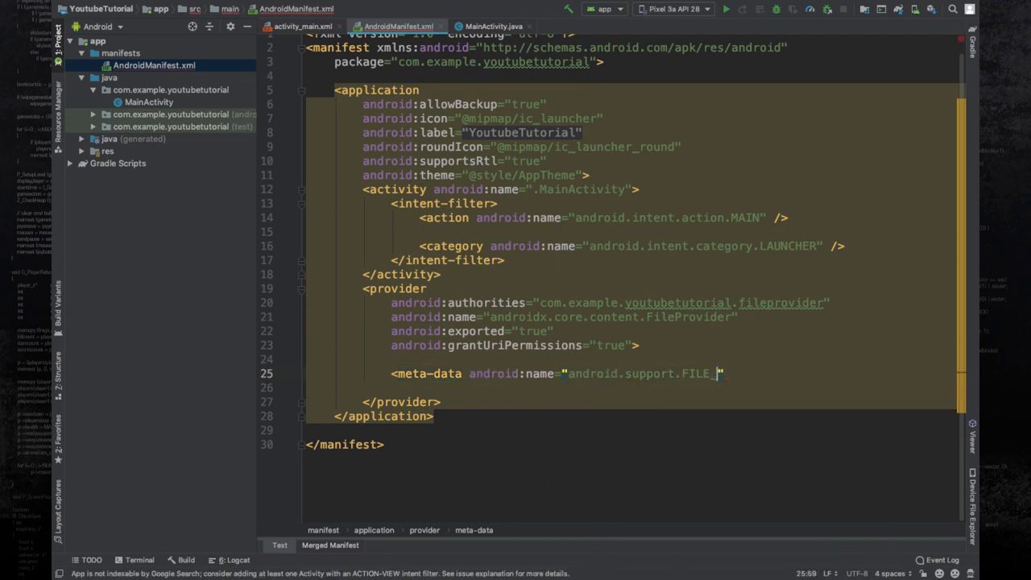
pyautogui.write('PROVIDER_PATHS')
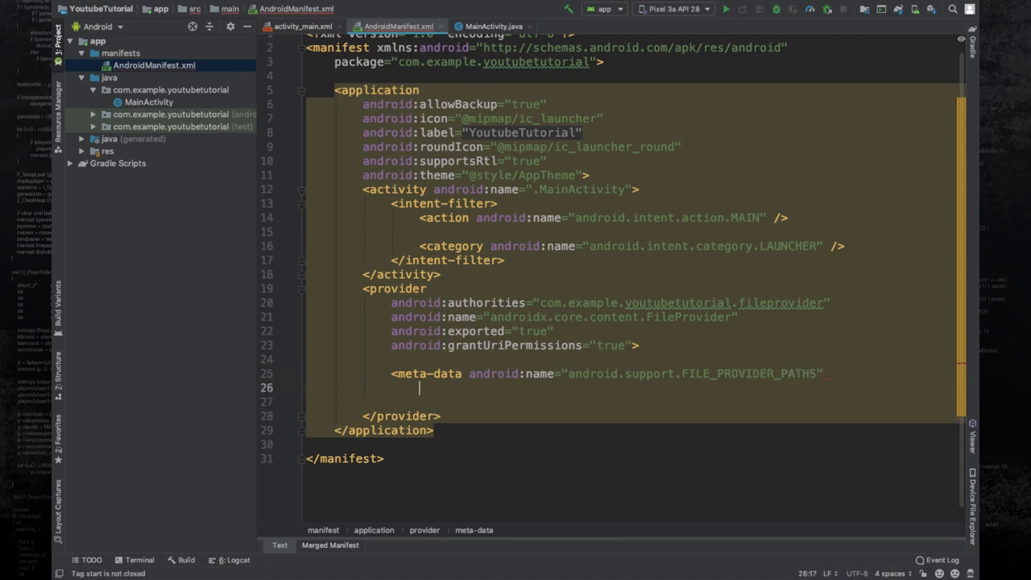
pyautogui.write('resource="@xml/')
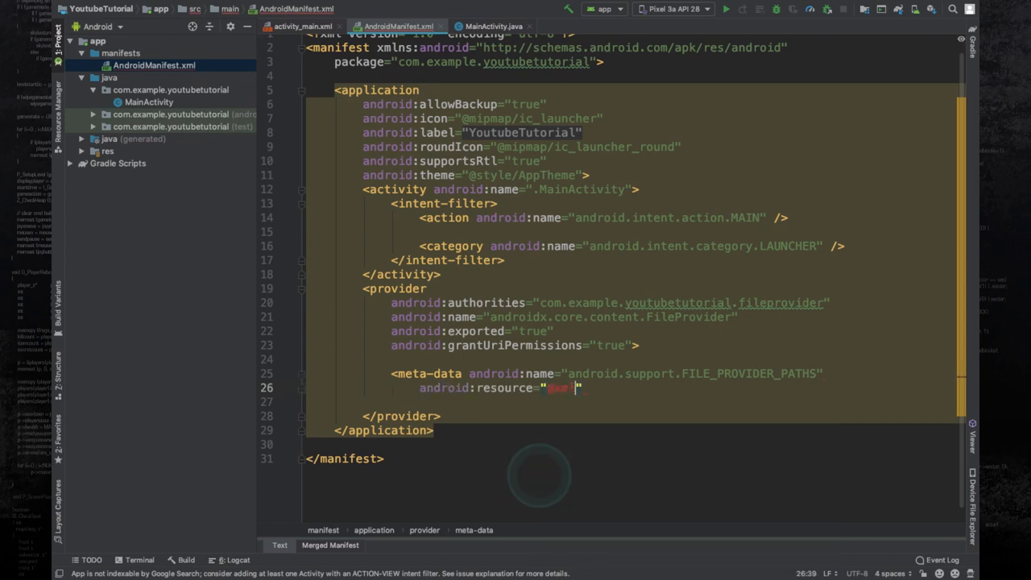
pyautogui.write('@xml/file_')
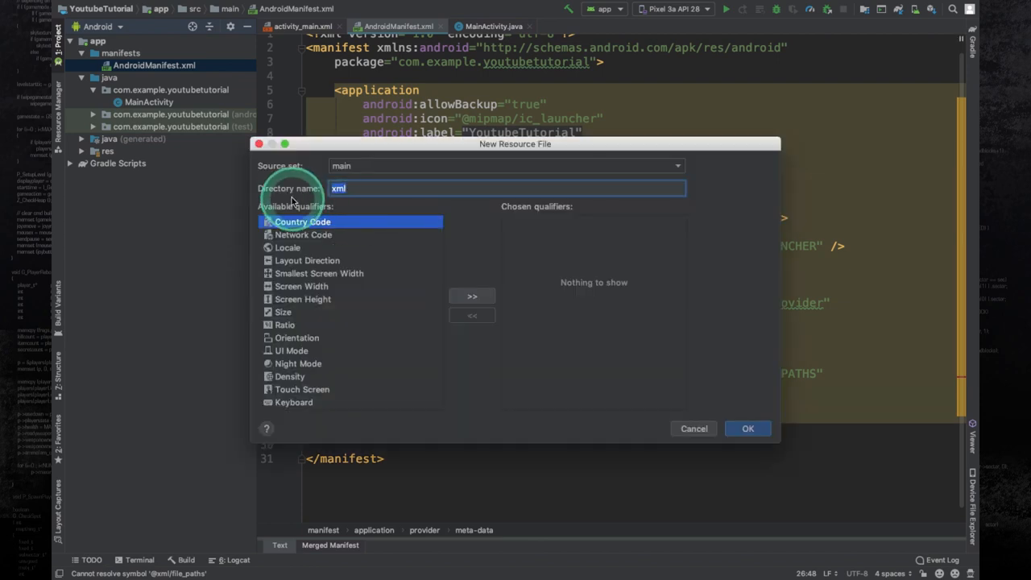
pyautogui.moveTo(741, 305)
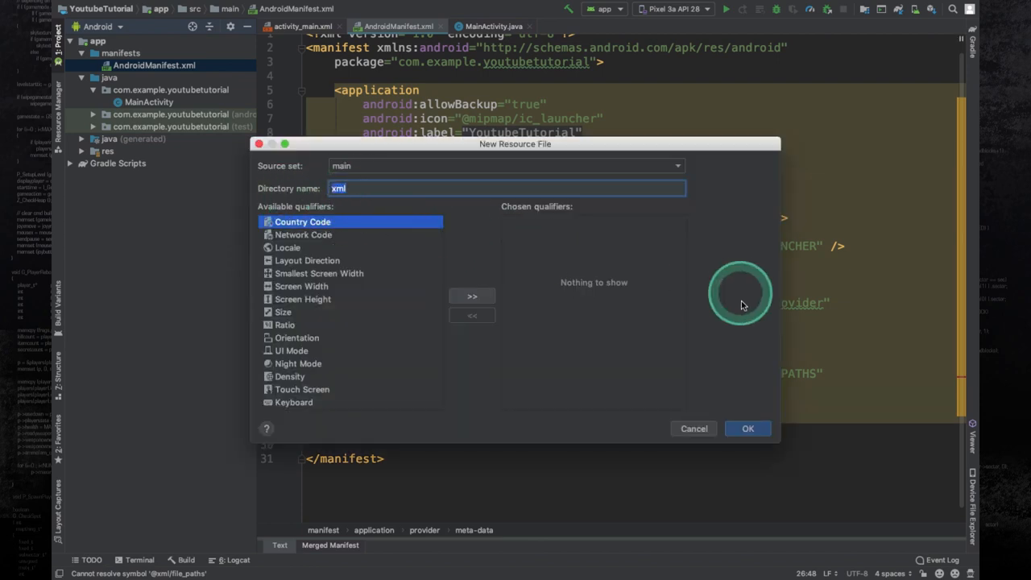
pyautogui.click(747, 428)
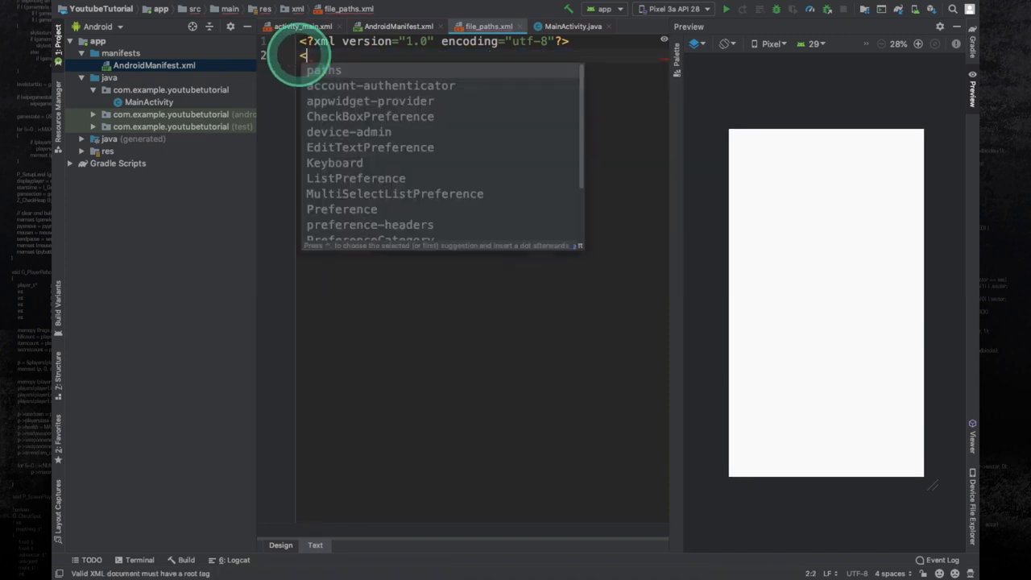
# Step: Add a paths element containing an external-path named my_images
pyautogui.write('paths>')
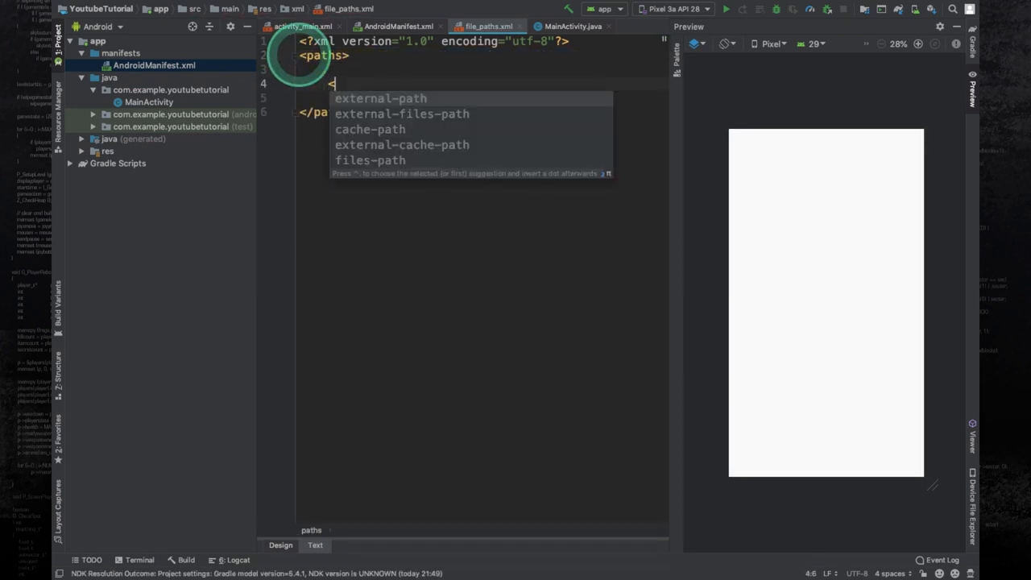
pyautogui.write('ex')
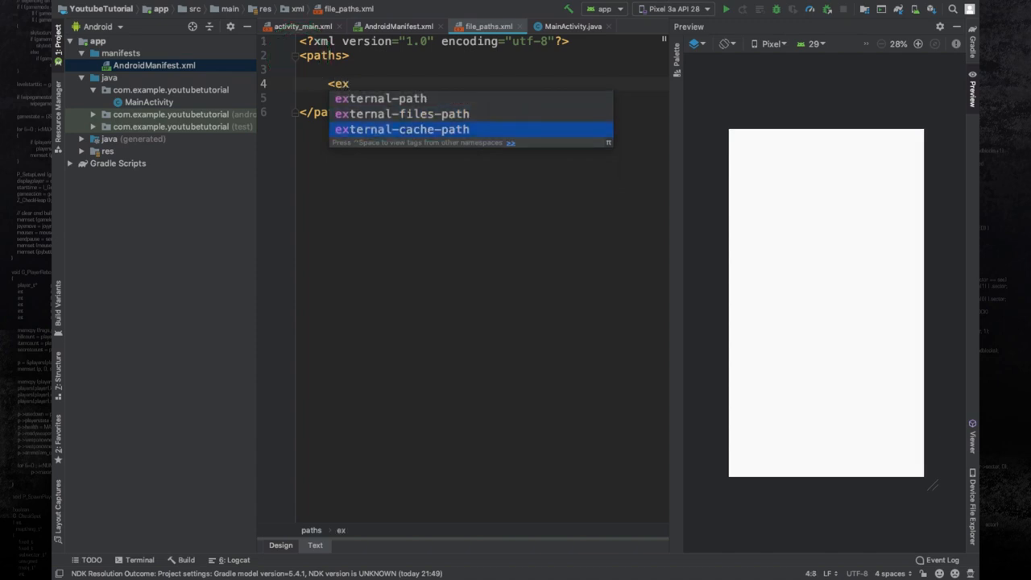
pyautogui.press('Up')
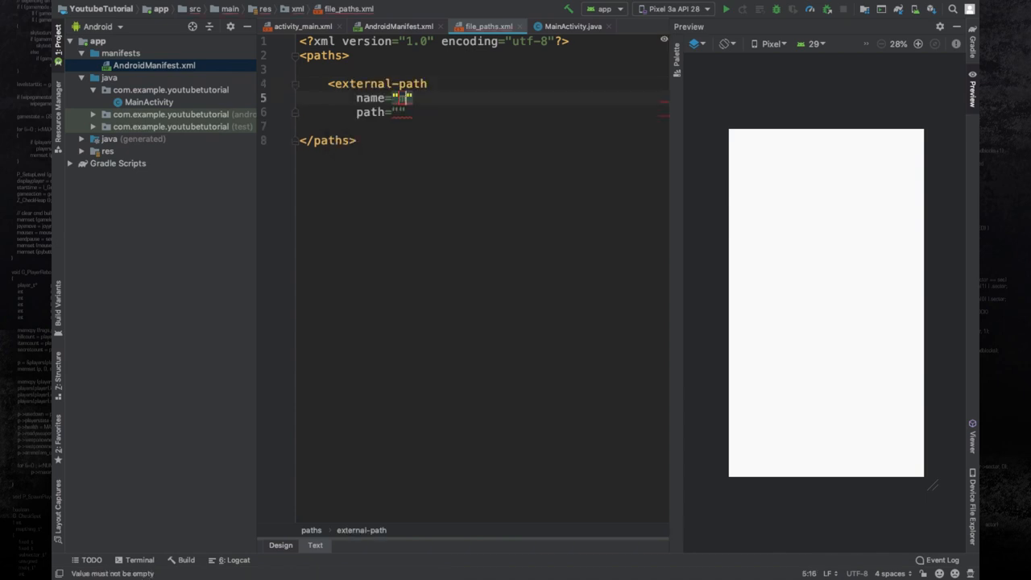
pyautogui.write('my_image')
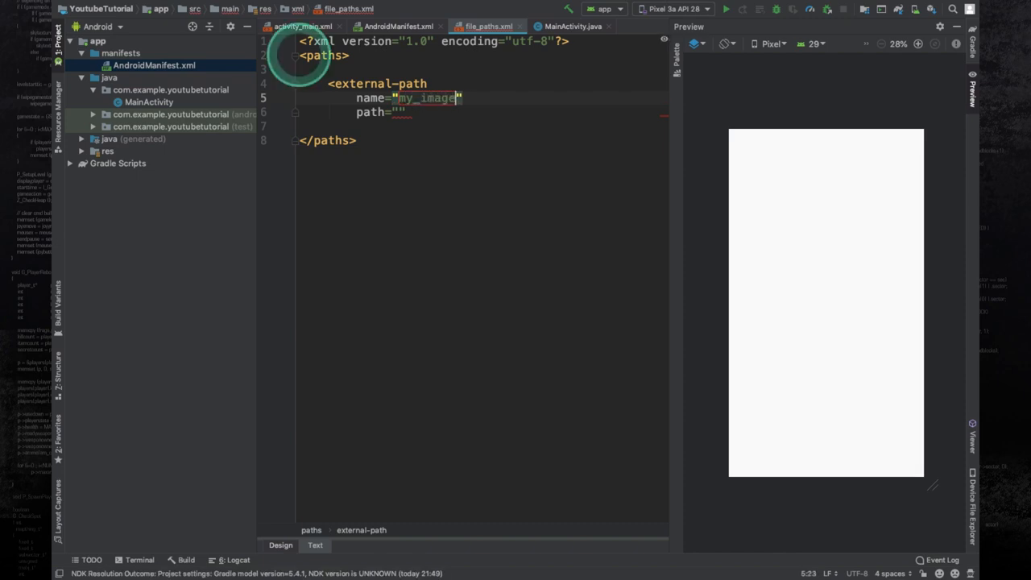
pyautogui.write('s')
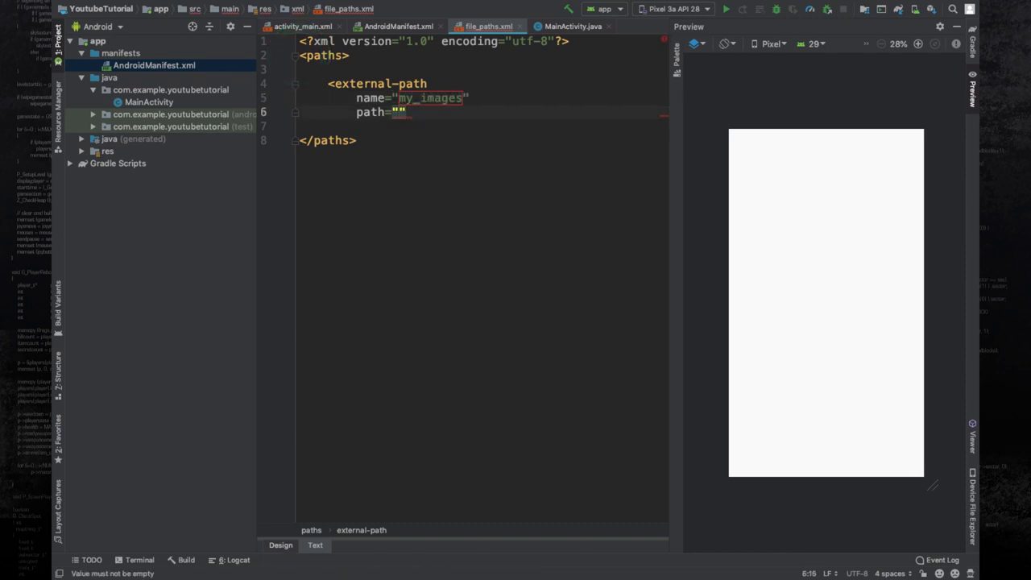
# Step: Set the external-path to Android/data/com.example.youtubetutorial/files/Pictures and close the tag
pyautogui.write('Android')
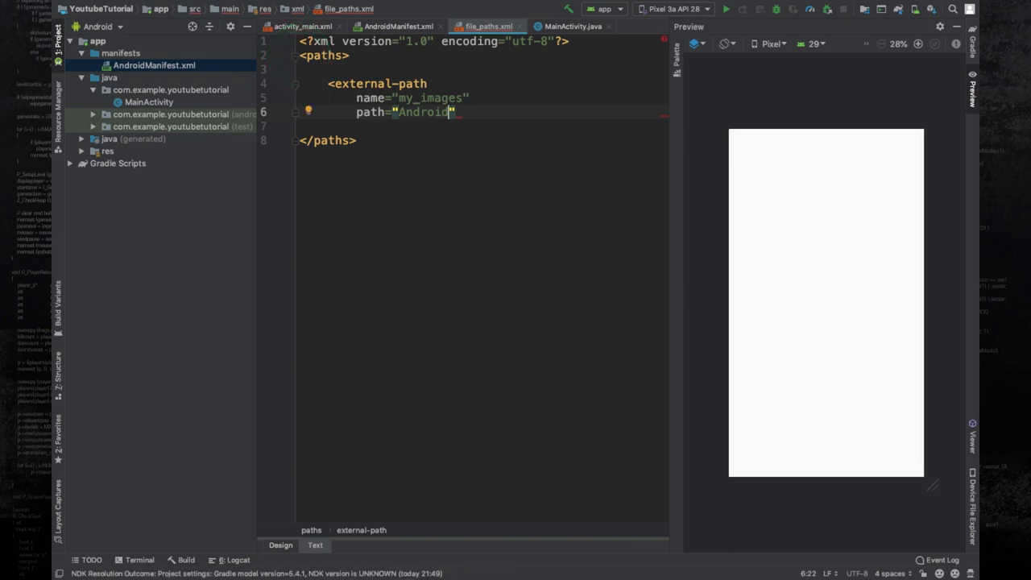
pyautogui.write('/data/')
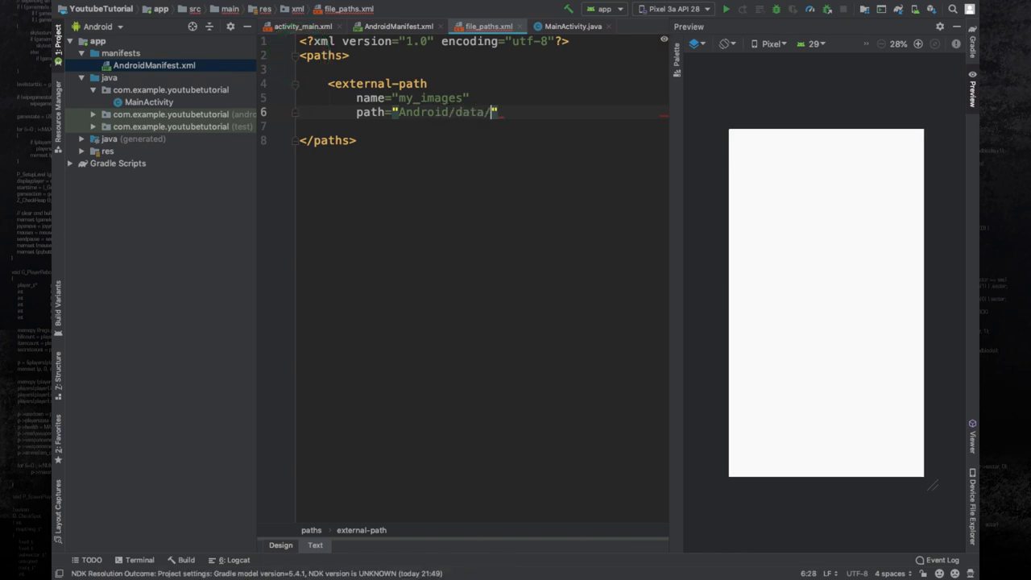
pyautogui.write('c')
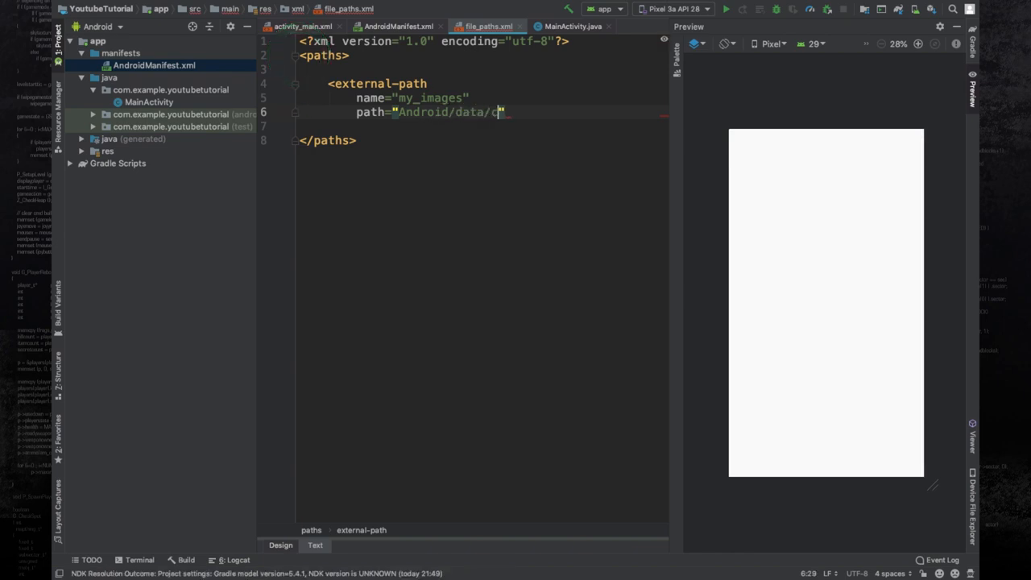
pyautogui.write('om.')
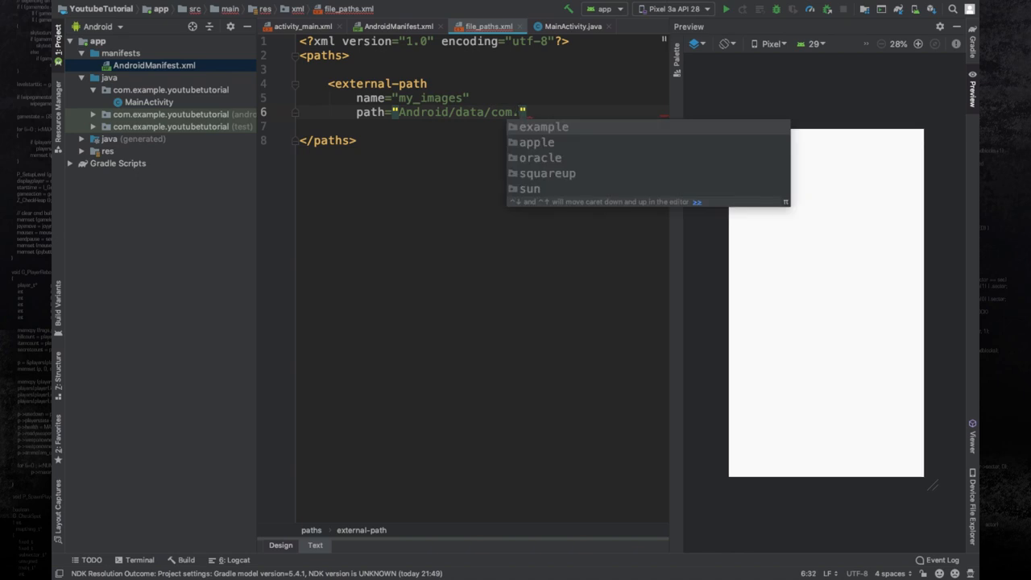
pyautogui.write('example.')
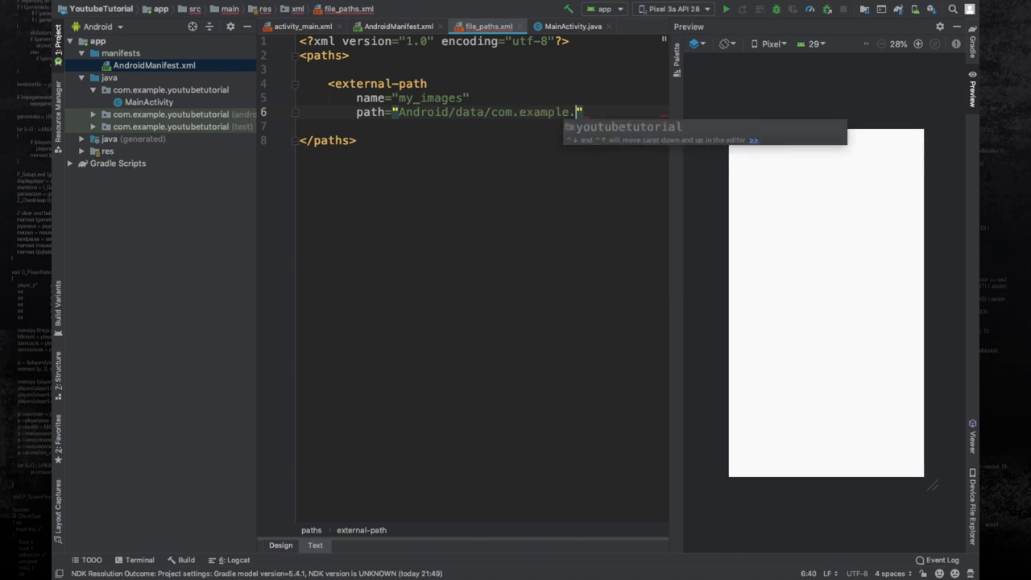
pyautogui.write('youtubetutorial/files/Pictures')
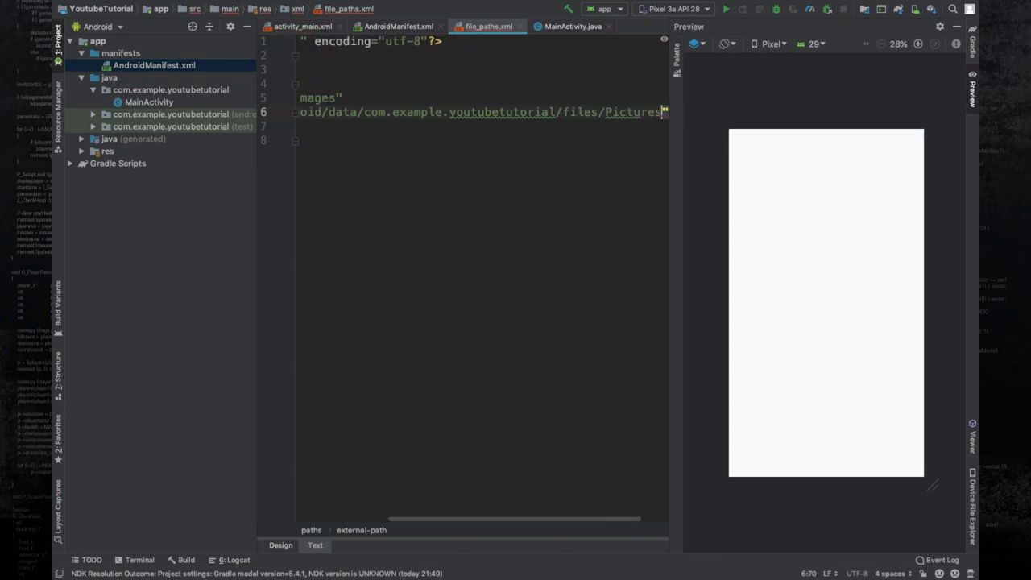
pyautogui.write('/>')
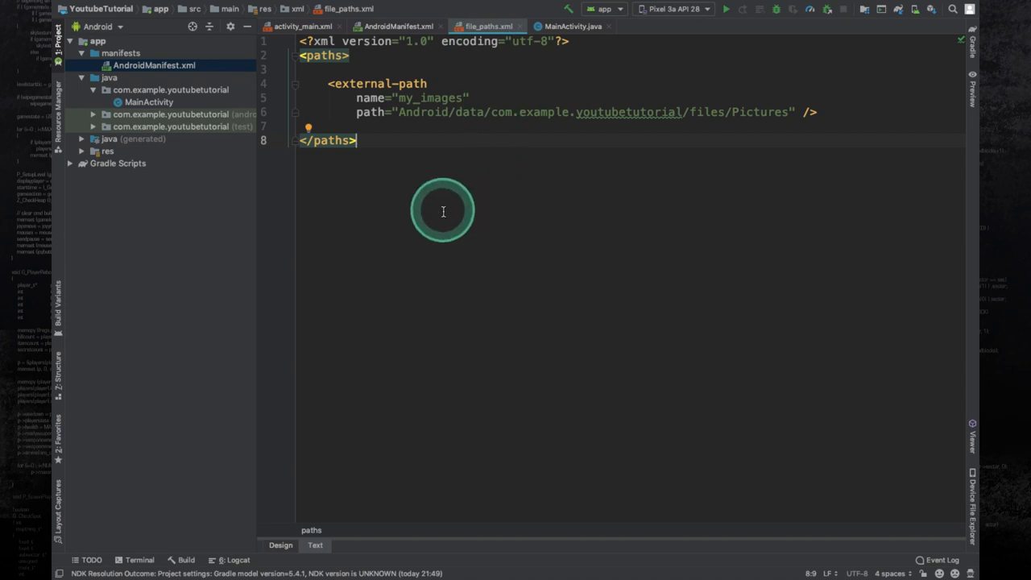
pyautogui.press('ctrl+a')
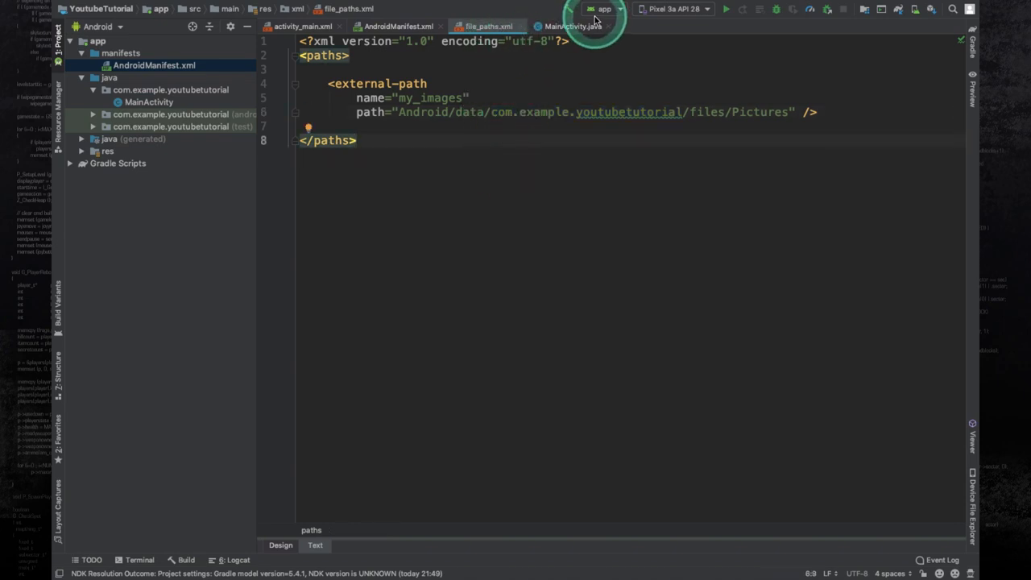
# Step: In MainActivity's onCreate, attach a new OnClickListener to findViewById(R.id.button)
pyautogui.click(570, 24)
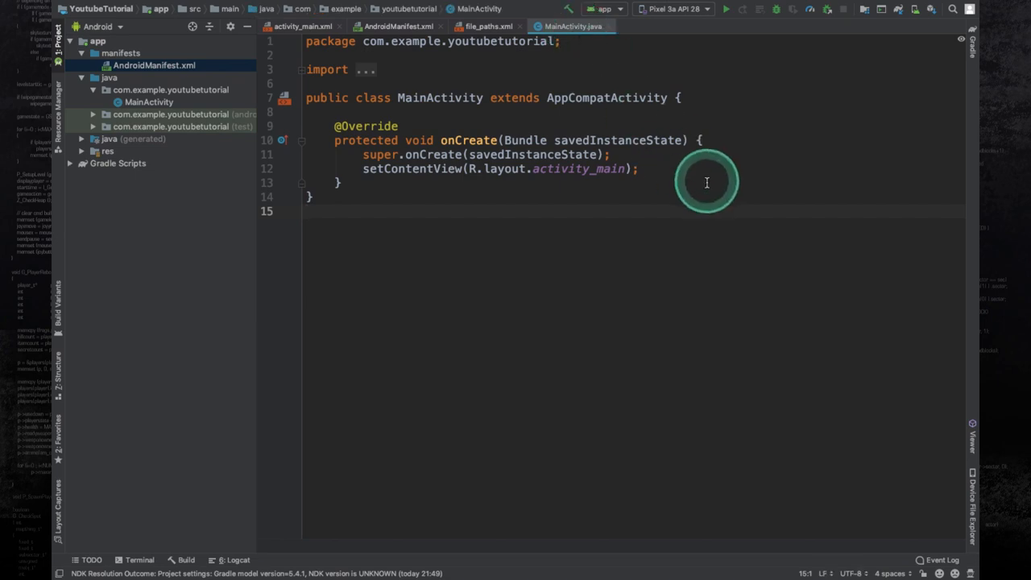
pyautogui.write('findViewById(R.id.but')
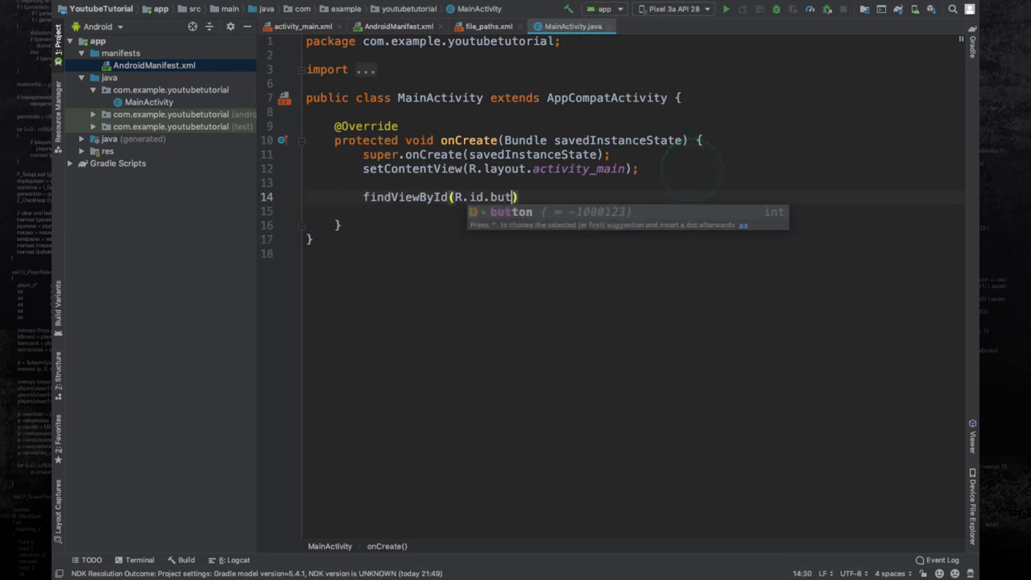
pyautogui.write('ton).setOnClickListener(new View.OnClickListener() {')
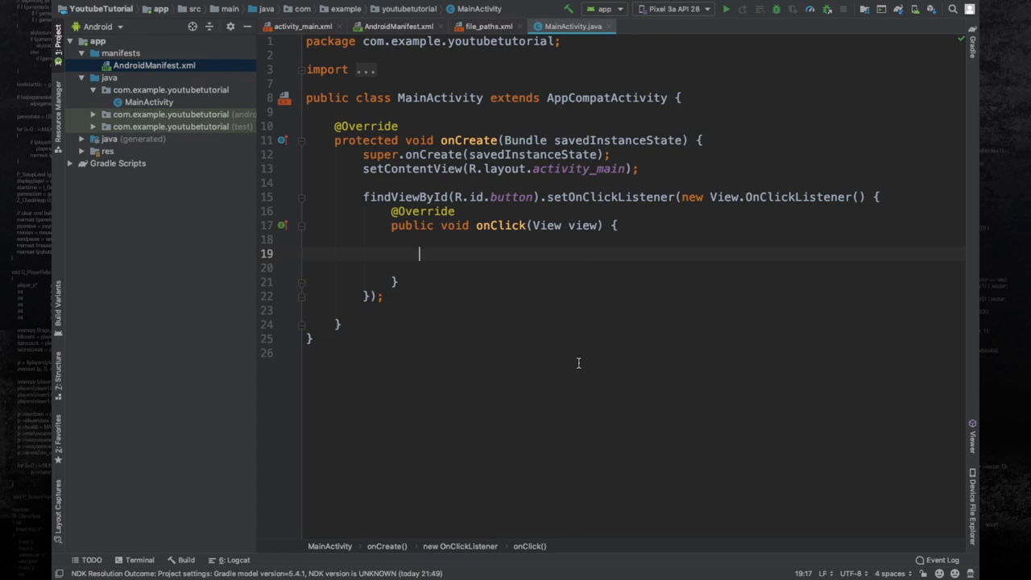
# Step: Declare fileName "photo" and storageDirectory from getExternalFilesDir(Environment.DIRECTORY_PICTURES)
pyautogui.write('String')
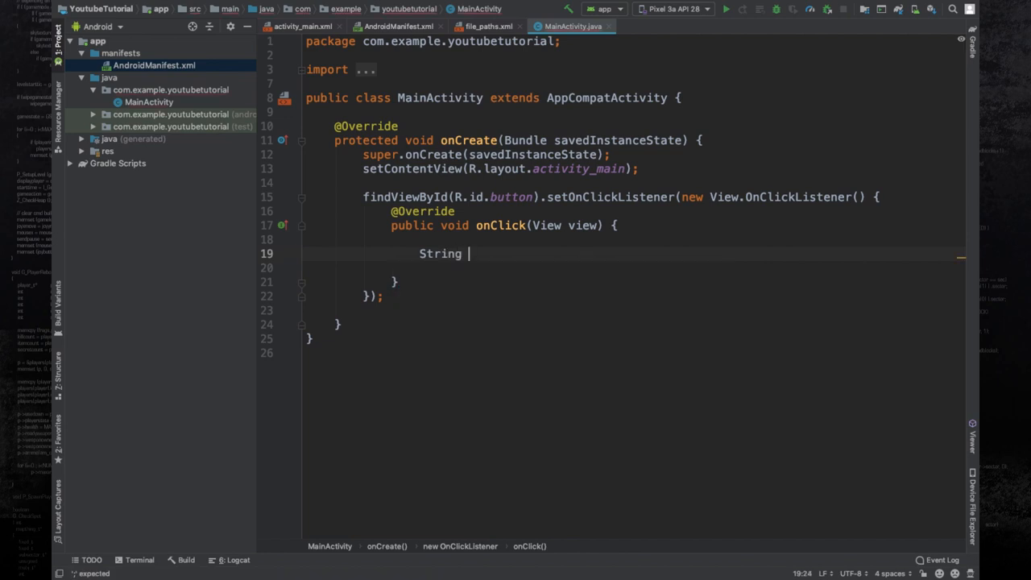
pyautogui.write('fileName =')
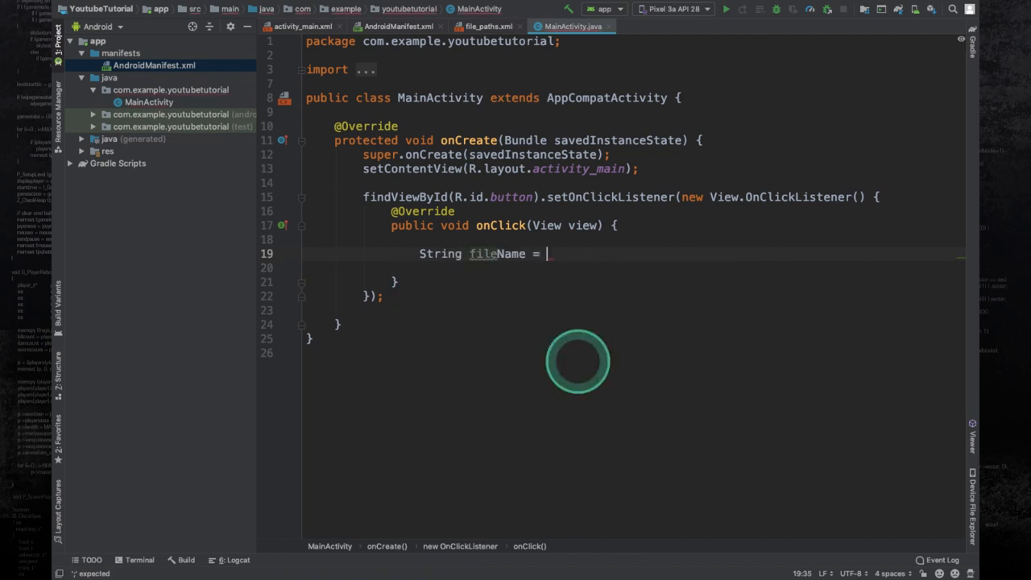
pyautogui.write('""')
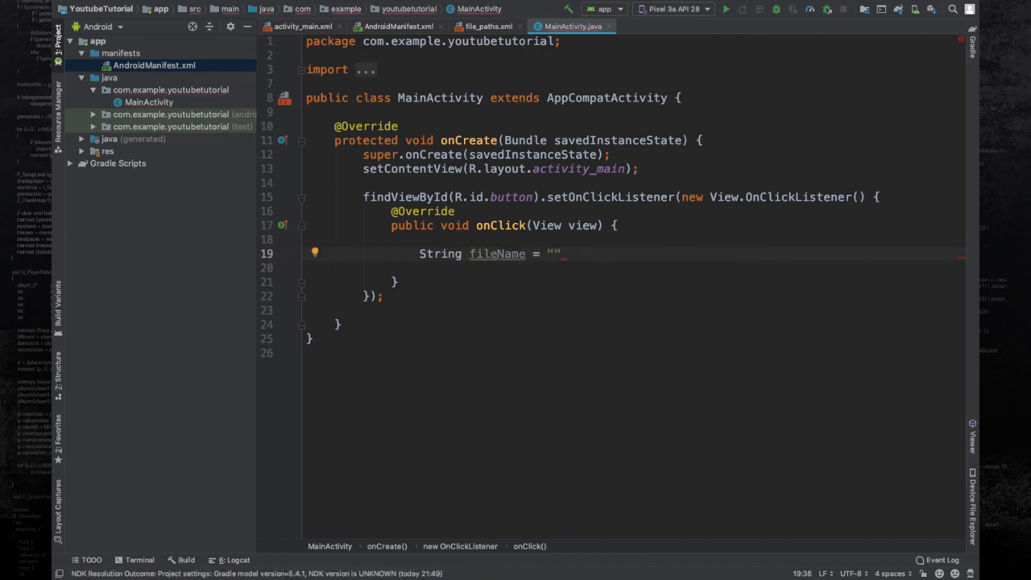
pyautogui.write('photo')
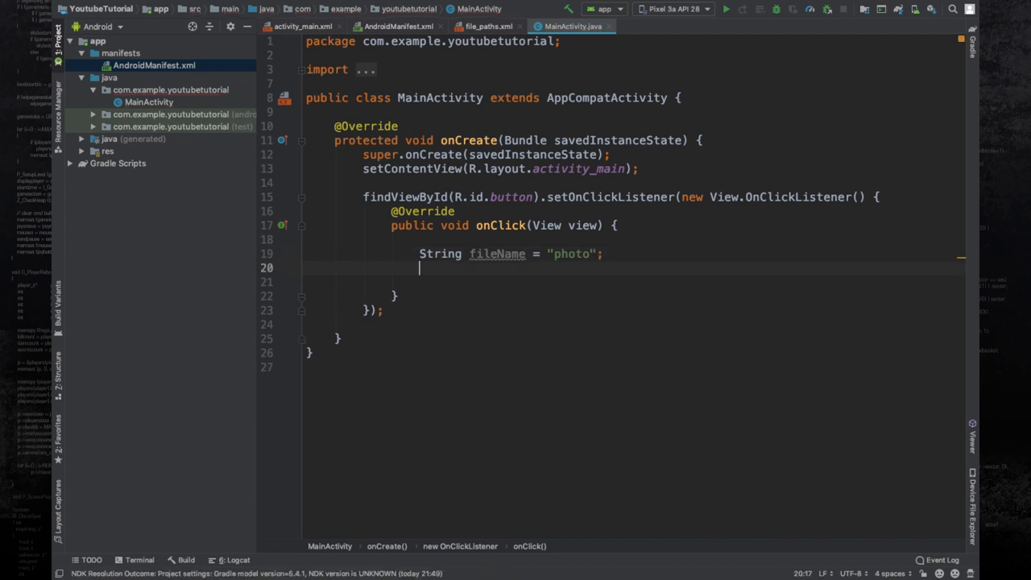
pyautogui.write('File storageDirectory = get')
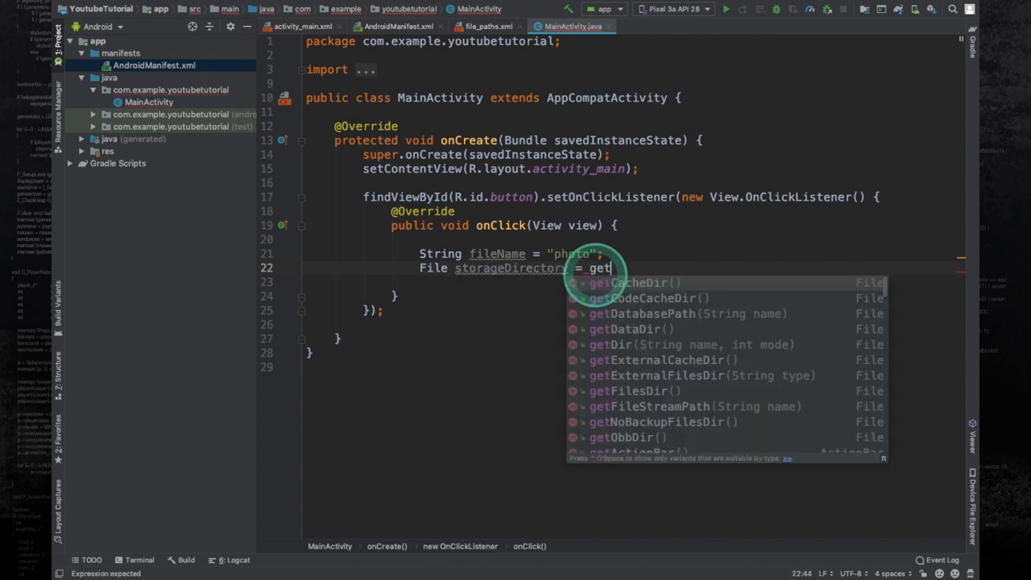
pyautogui.write('ExternalFilesDir(Environment.DIRECTORY_PICTURES);')
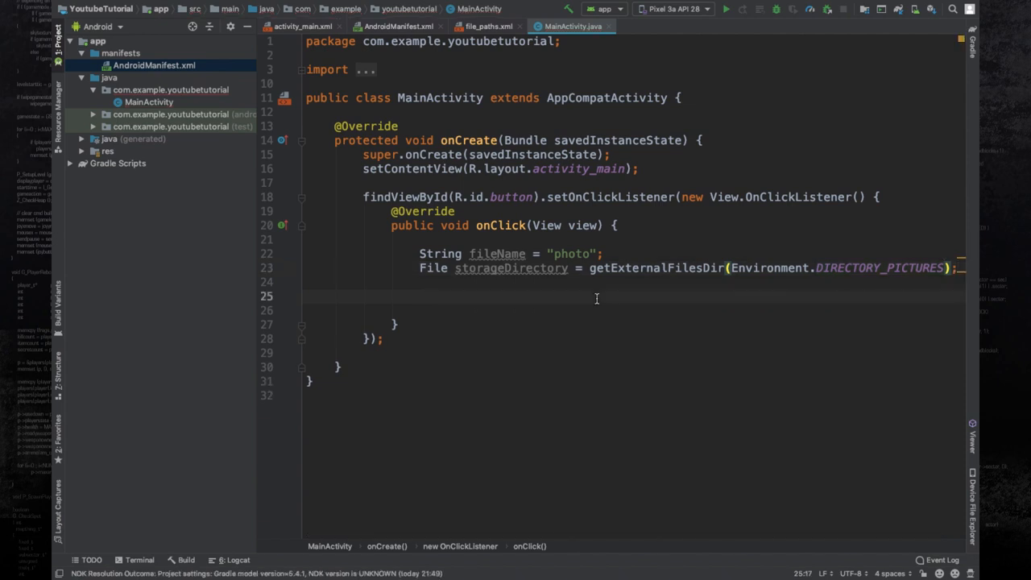
# Step: Create imageFile with File.createTempFile(fileName, ".jpg", storageDirectory)
pyautogui.write('File')
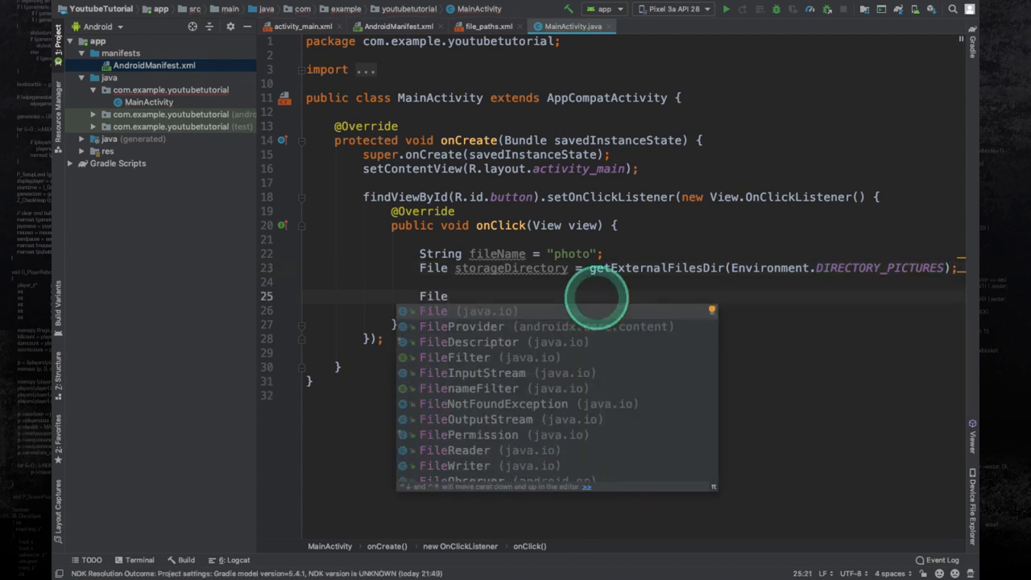
pyautogui.write('imageFi')
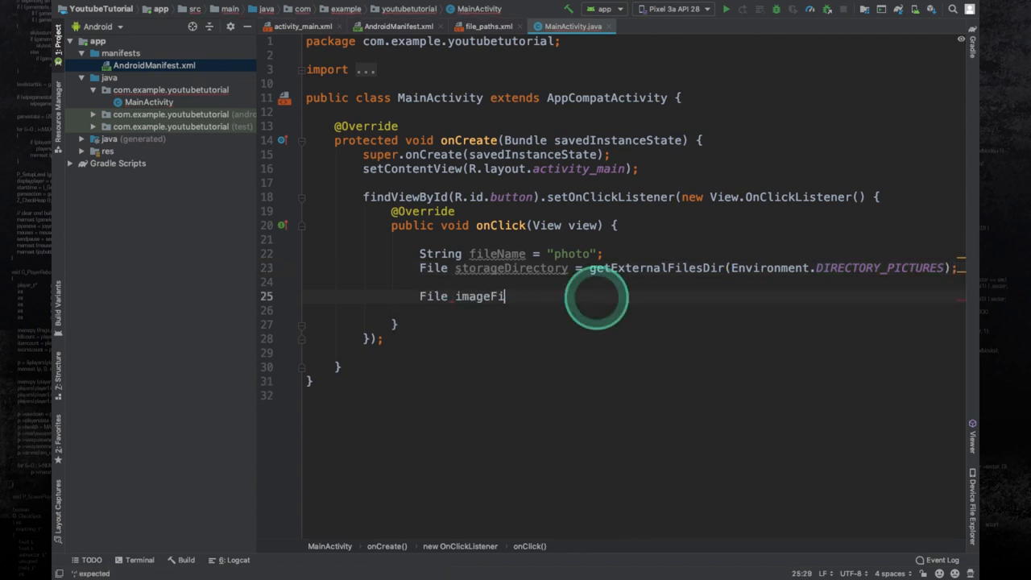
pyautogui.write('le =')
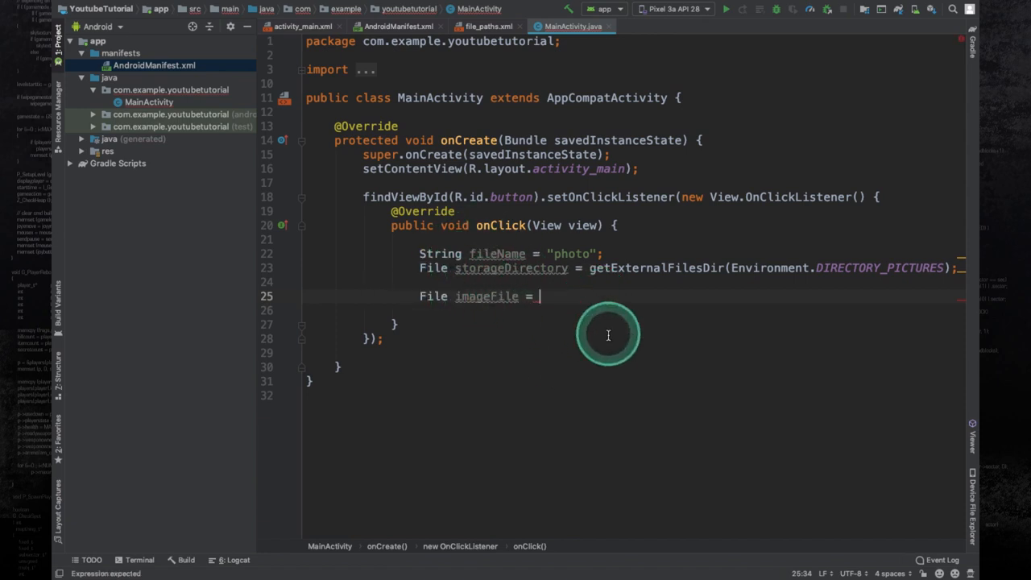
pyautogui.write('F')
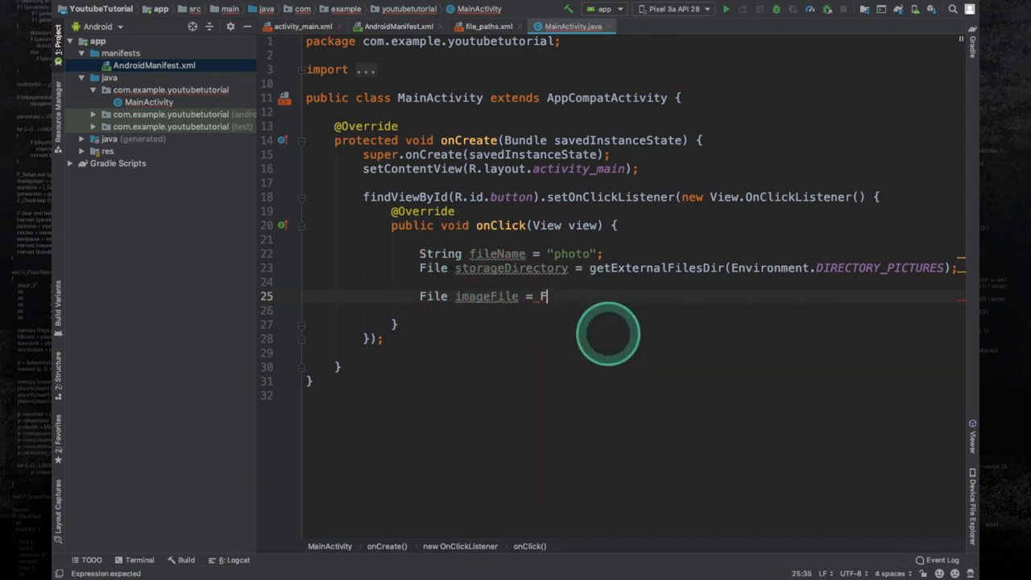
pyautogui.write('ile.createTempFile()')
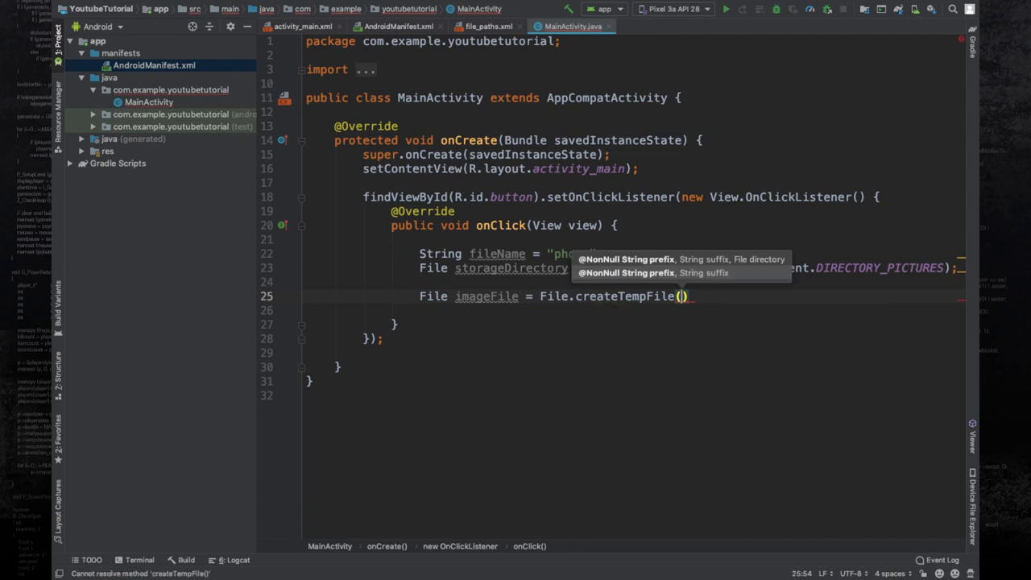
pyautogui.write('fileName,')
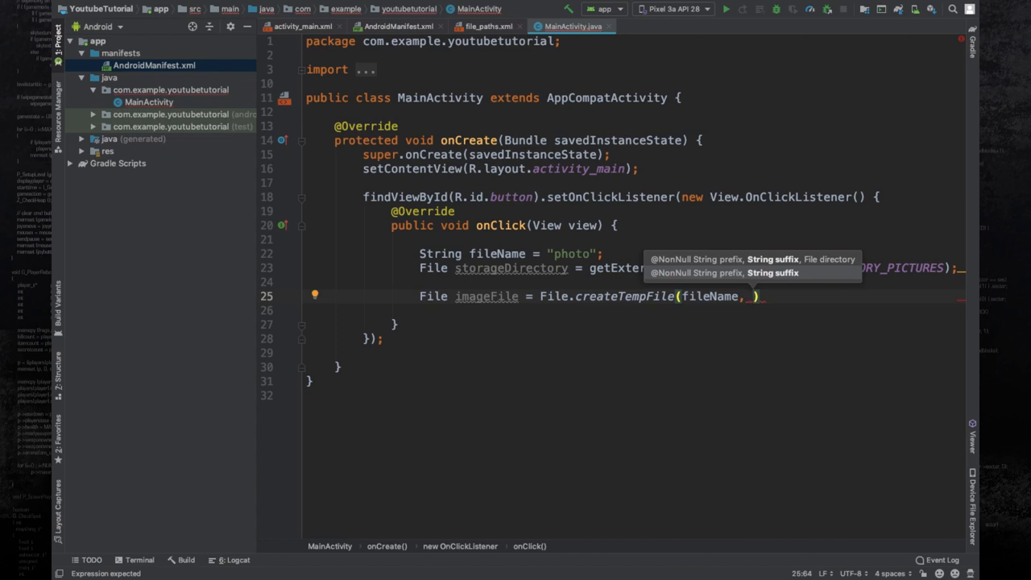
pyautogui.write('".jpg"')
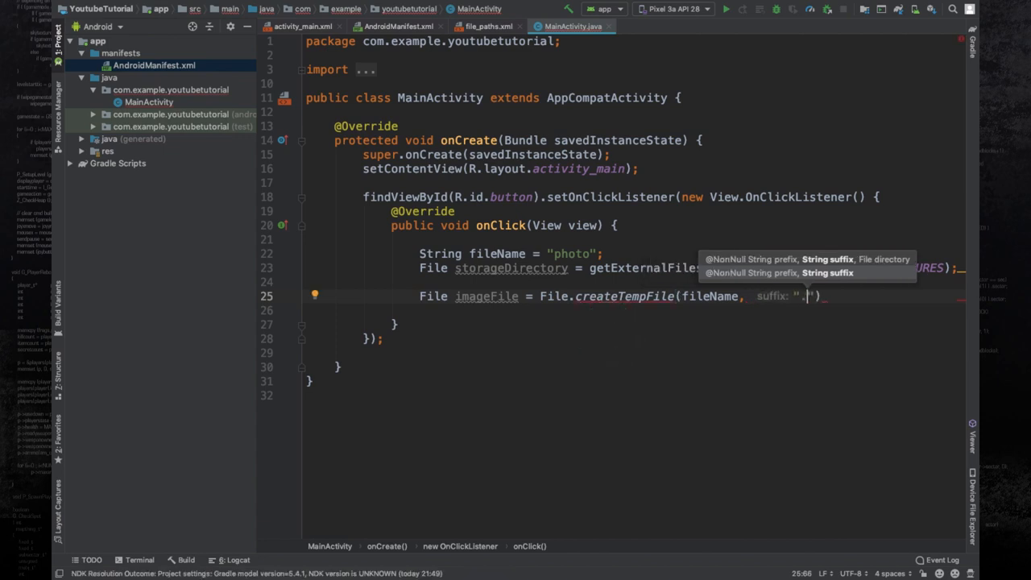
pyautogui.write('jpg')
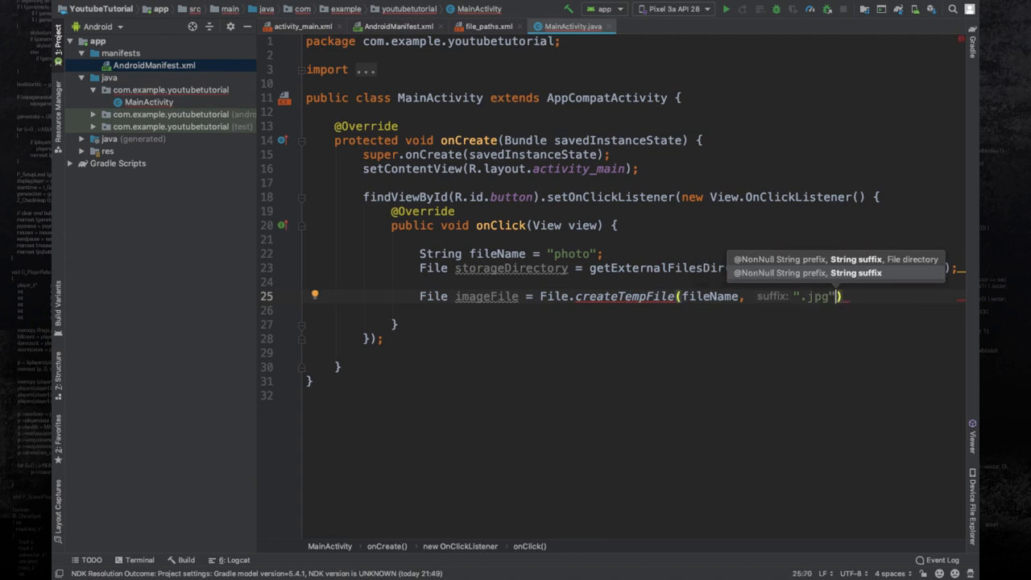
pyautogui.write(',')
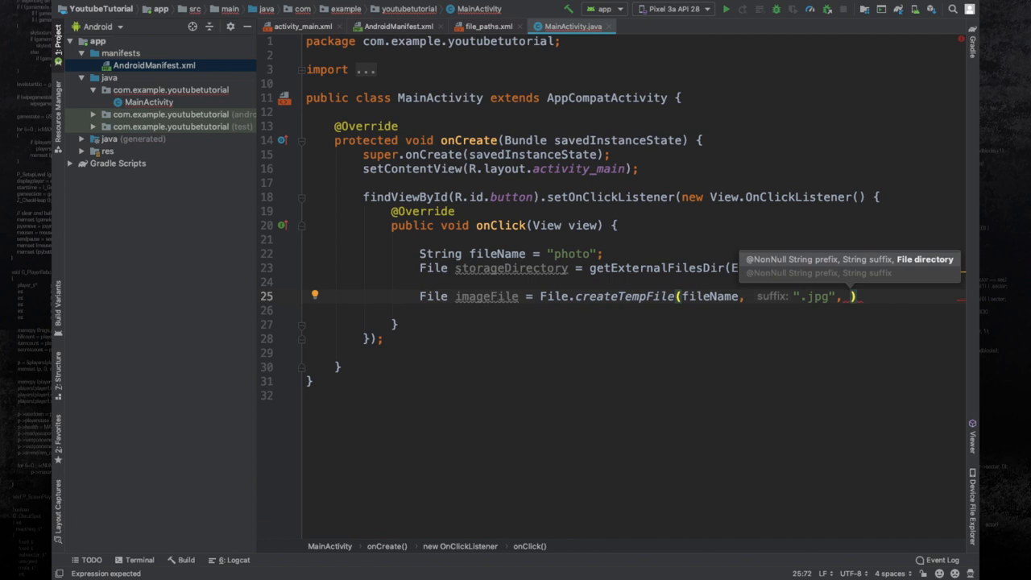
pyautogui.write('storageDirectory')
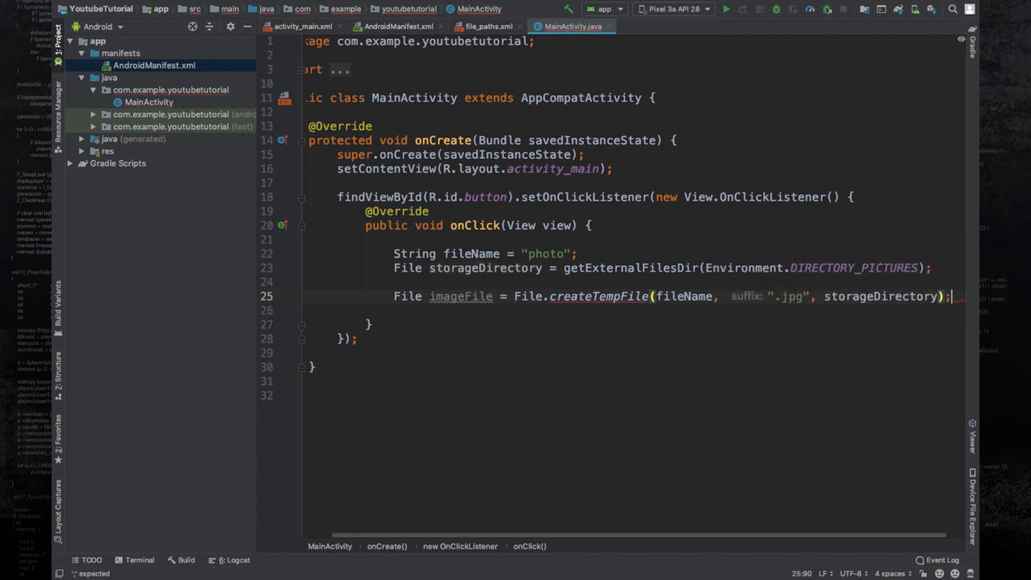
pyautogui.click(624, 296)
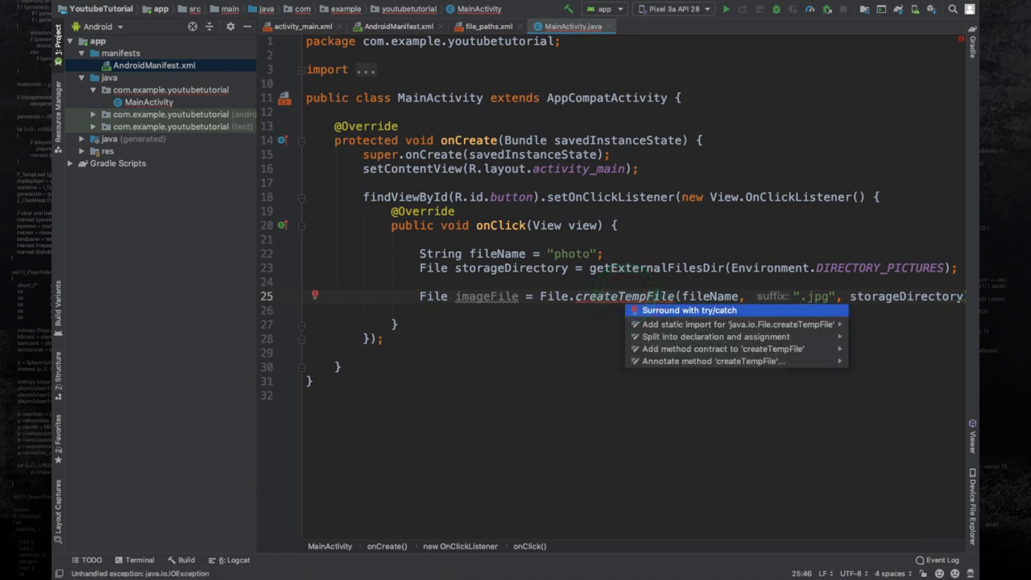
# Step: Surround createTempFile with try/catch, save its absolute path to currentPhotoPath, and declare an Intent
pyautogui.click(689, 310)
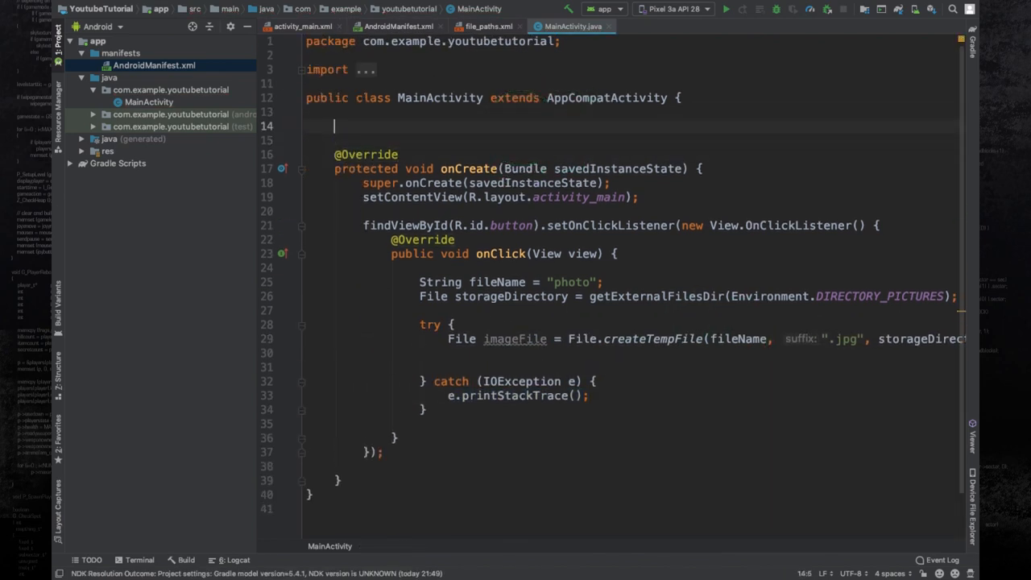
pyautogui.write('private String currentPhoto')
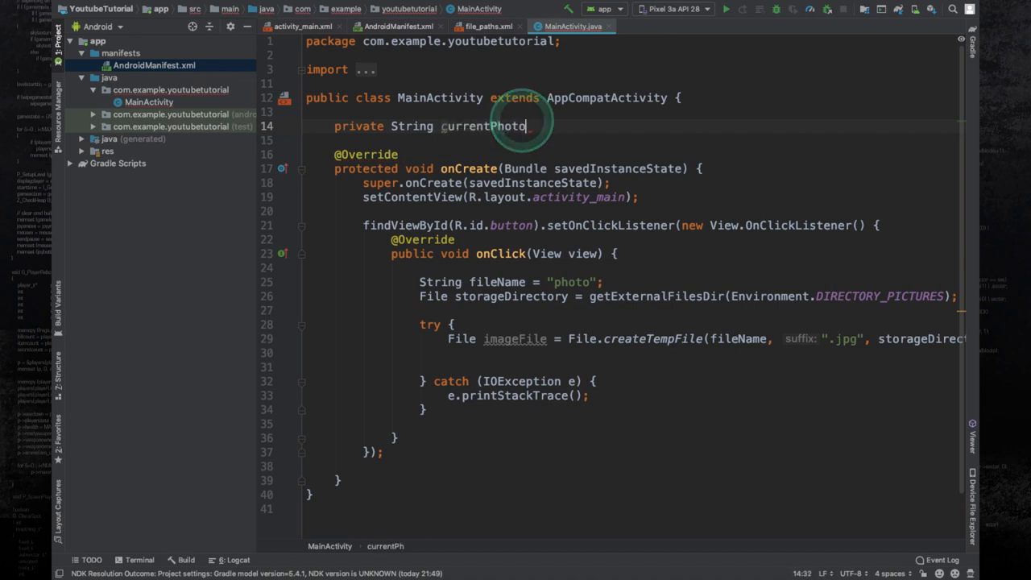
pyautogui.write('Path;')
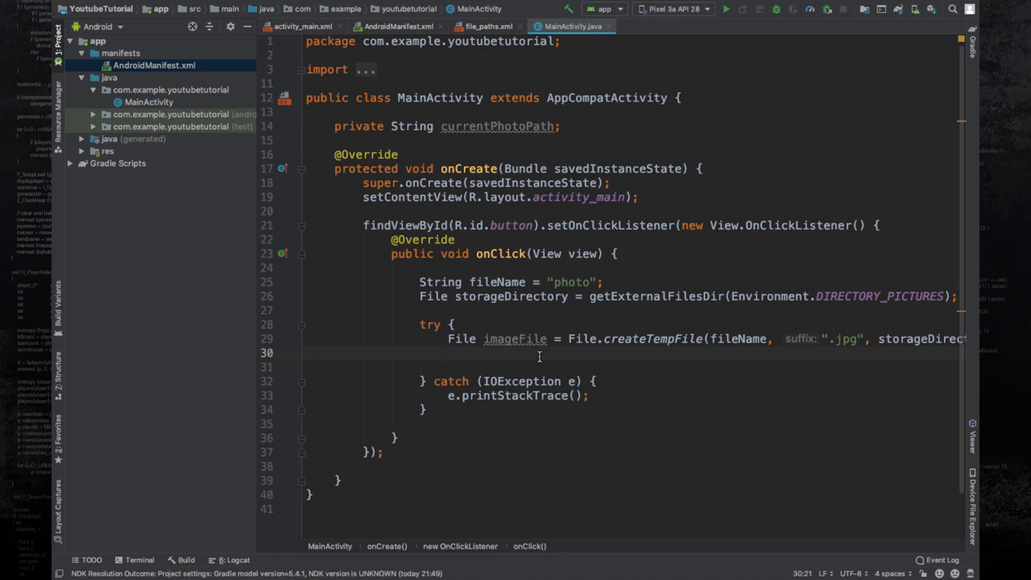
pyautogui.write('currentPhotoPath = imag')
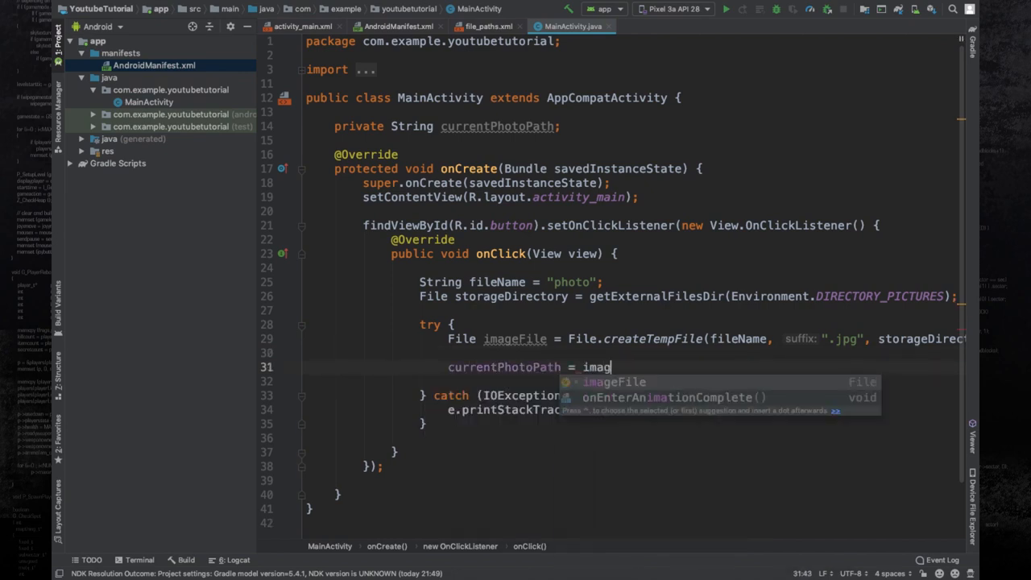
pyautogui.write('eFile.getAbsolutePath();')
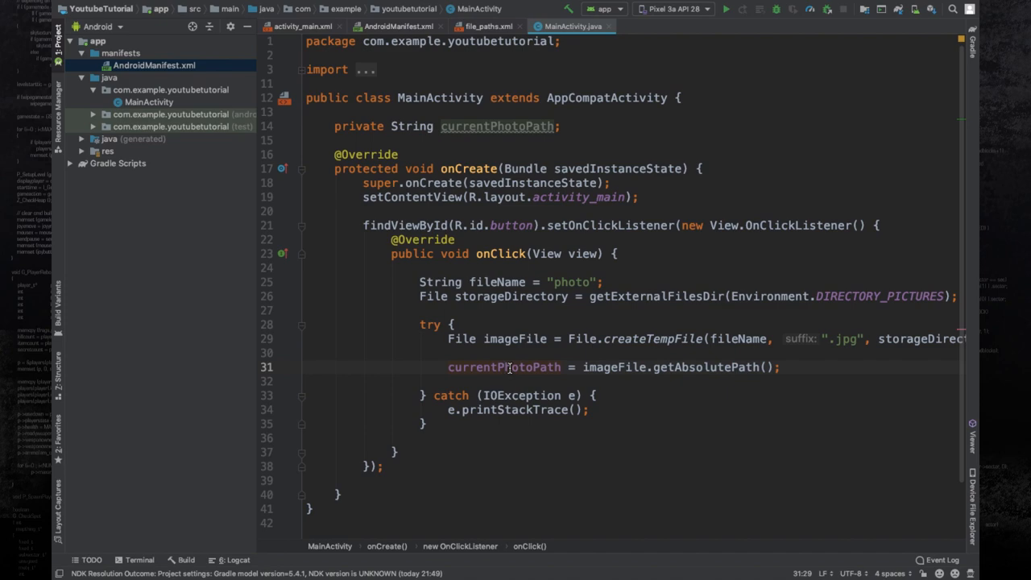
pyautogui.write('Intent intent = new Intent(MediaStore.ACTION_IMAGE_CAPTURE);')
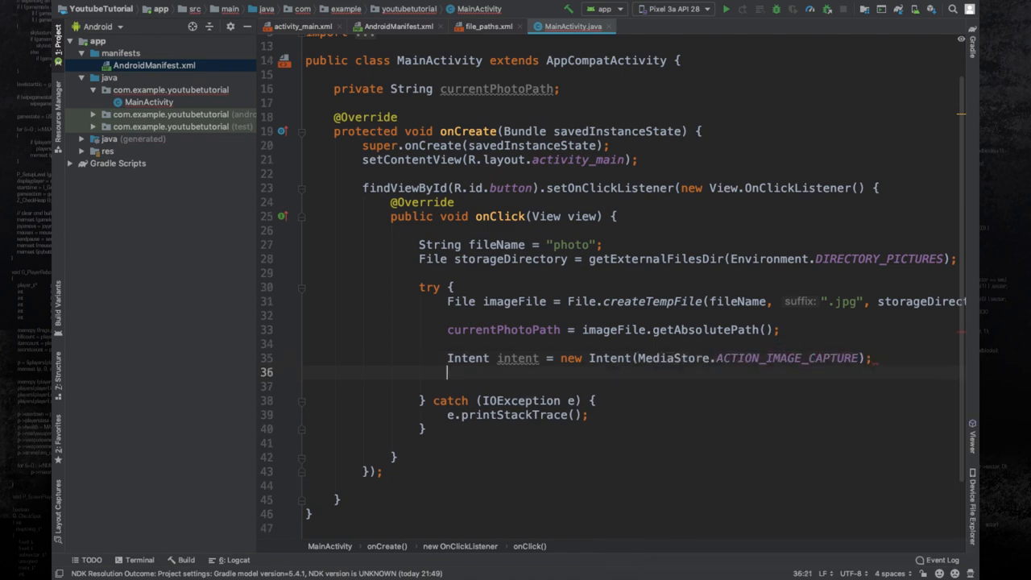
# Step: Add intent.putExtra(MediaStore.EXTRA_OUTPUT, …) and begin FileProvider.getUriForFile(MainActivity.this, …)
pyautogui.write('intent.')
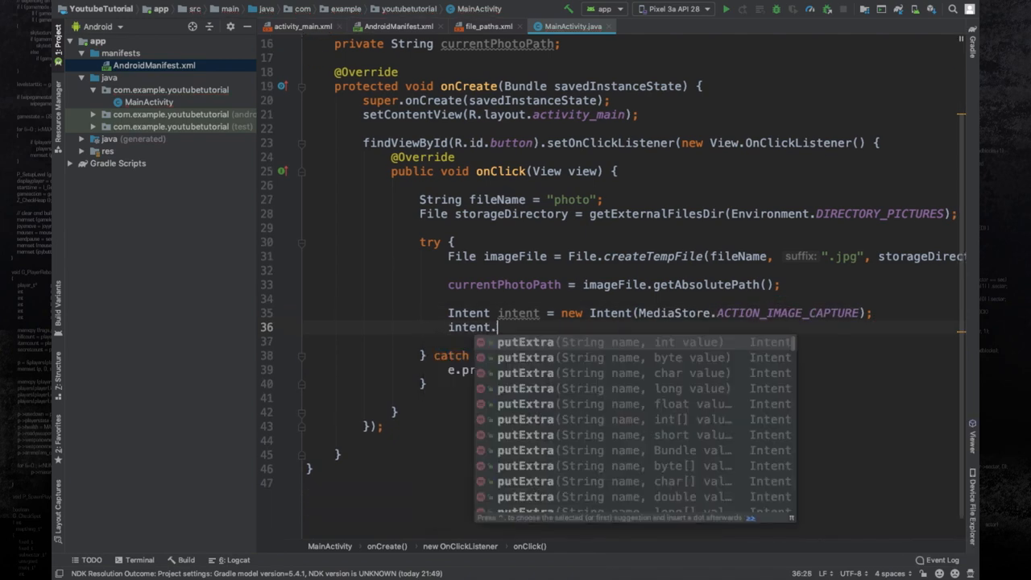
pyautogui.write('putExtra(MediaStore.')
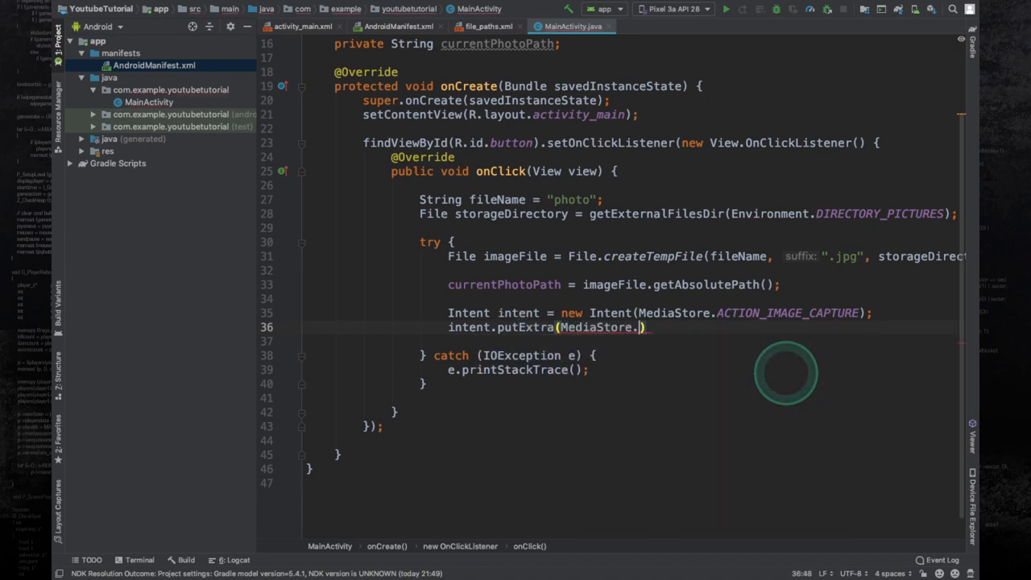
pyautogui.write('EXTRA_OUTPUT,')
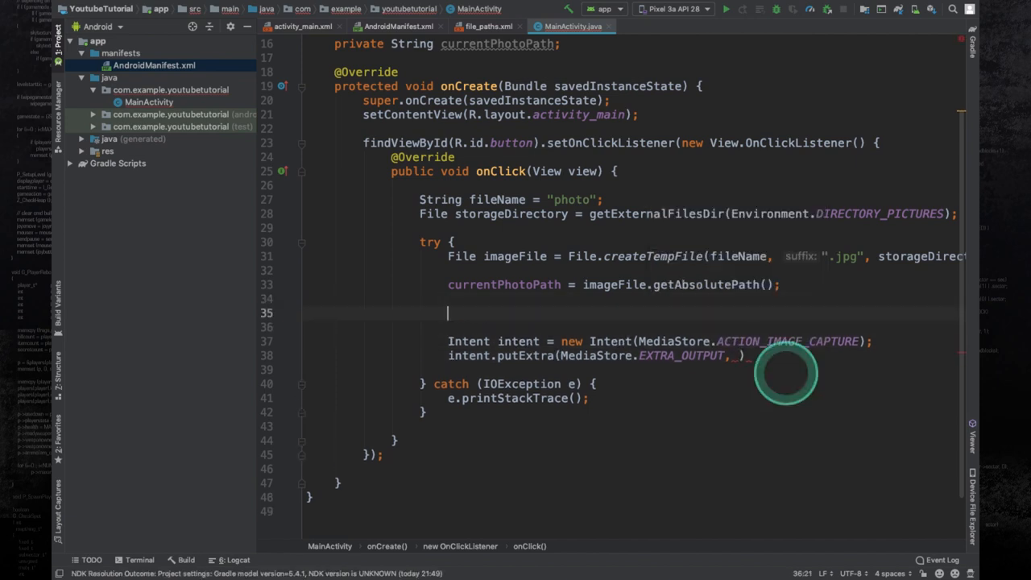
pyautogui.write('FileProvider.getUriForFile(')
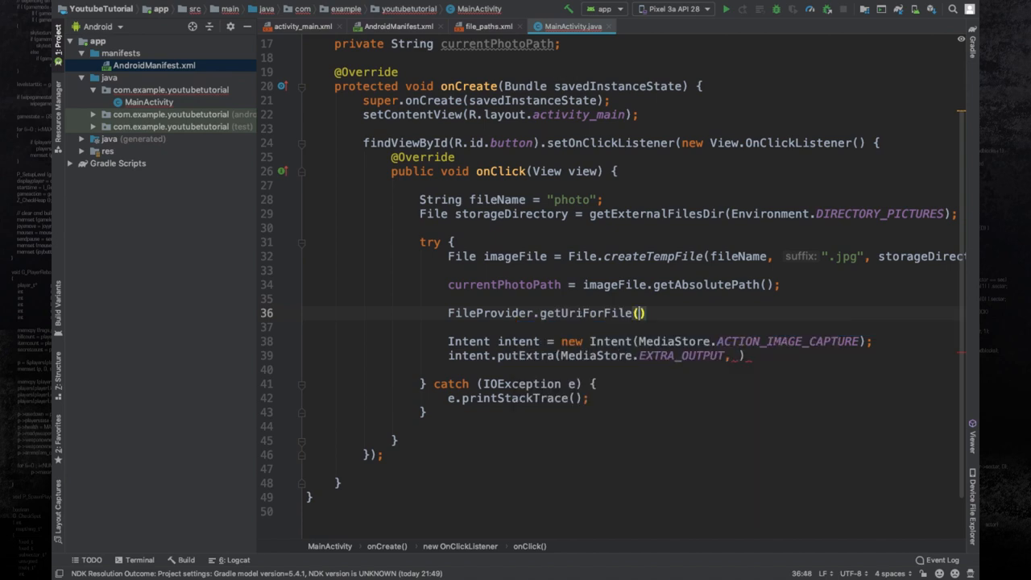
pyautogui.write('MainActivity.')
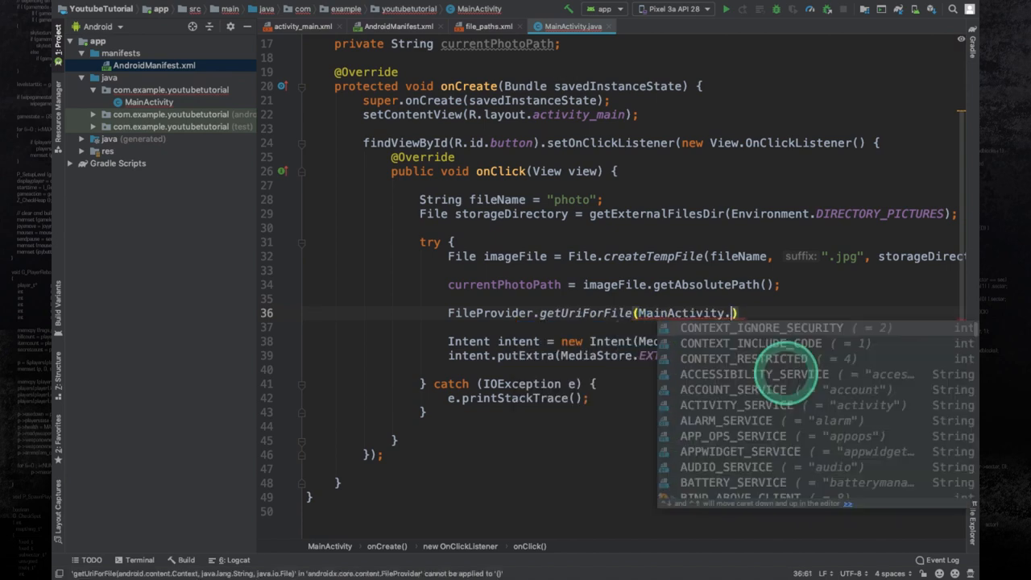
pyautogui.write('this,')
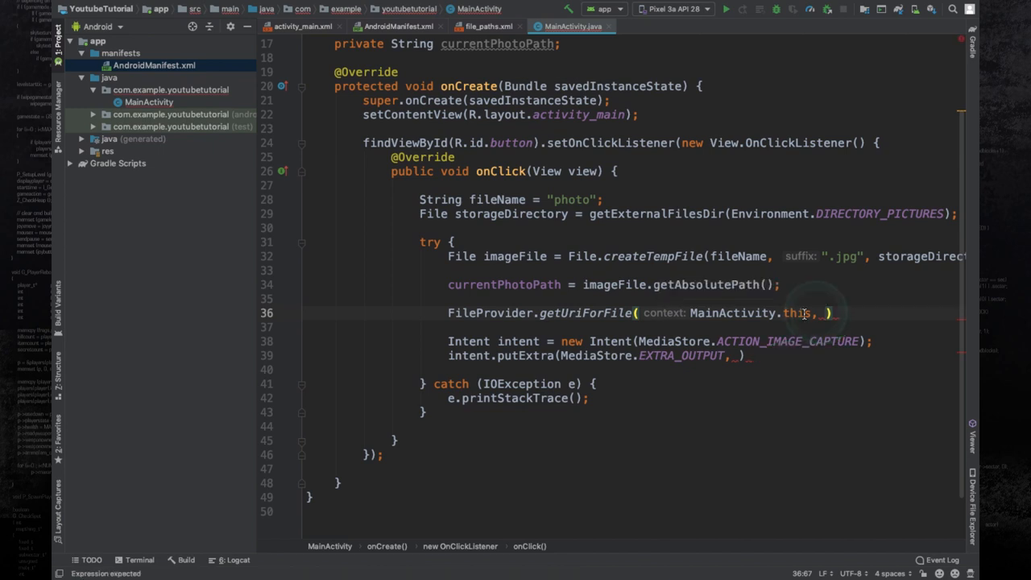
pyautogui.click(395, 27)
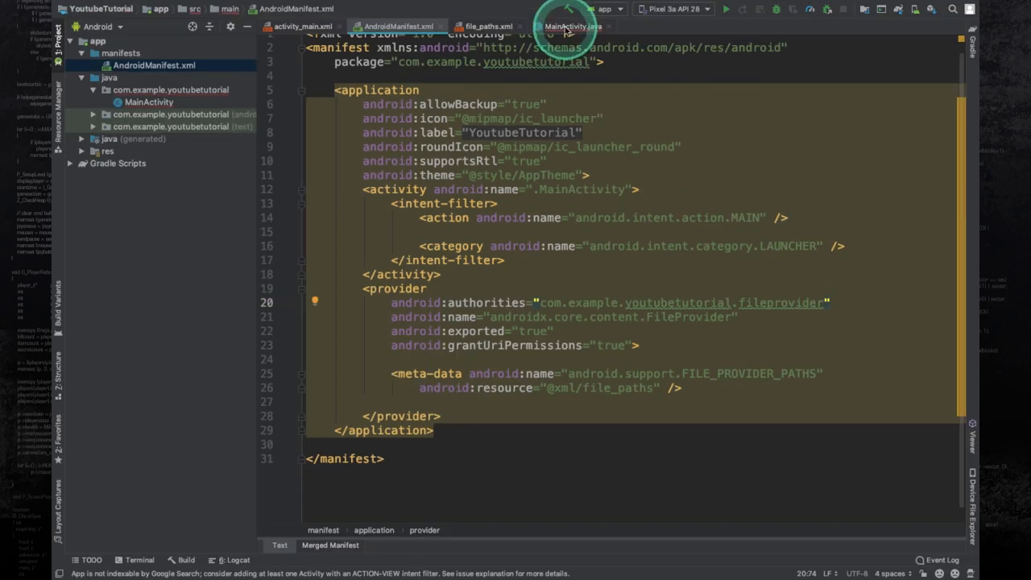
# Step: Switch back to MainActivity.java to finish the getUriForFile call
pyautogui.click(572, 27)
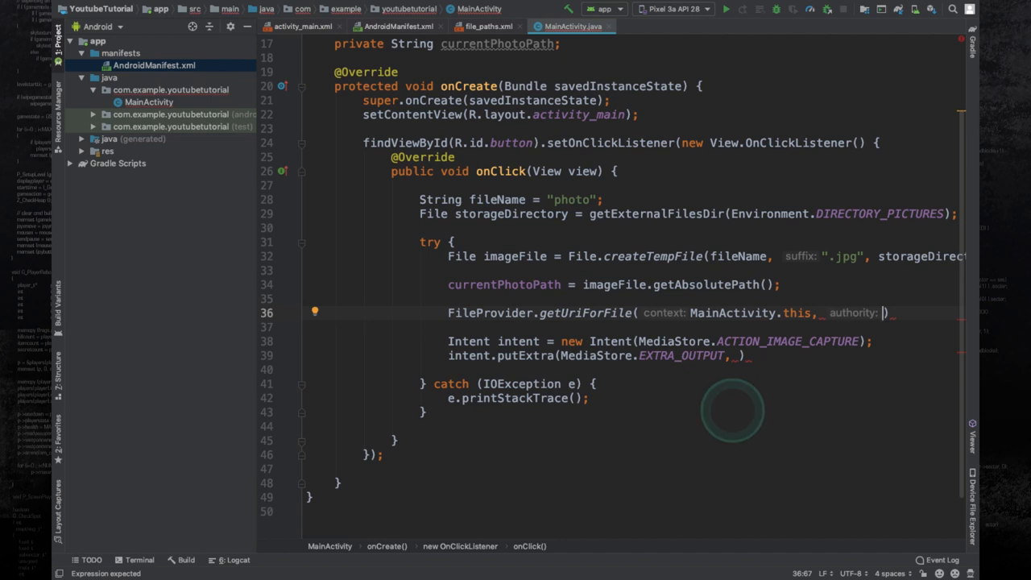
# Step: Store getUriForFile(…, "com.example.youtubetutorial.fileprovider", imageFile) in imageUri and call startActivityForResult(intent, 1)
pyautogui.write('"com.example.youtubetutorial.fileprovider")')
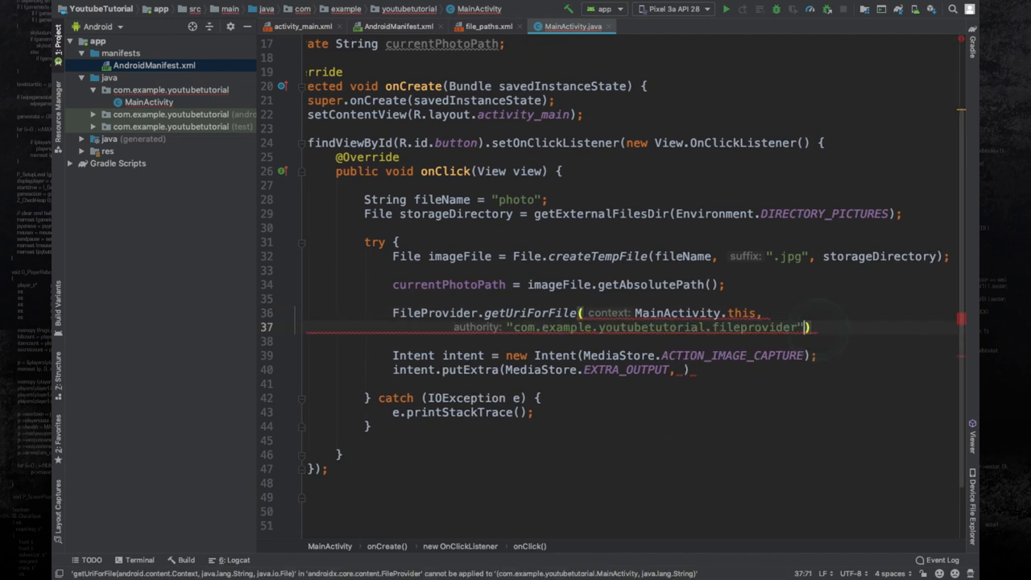
pyautogui.write(',')
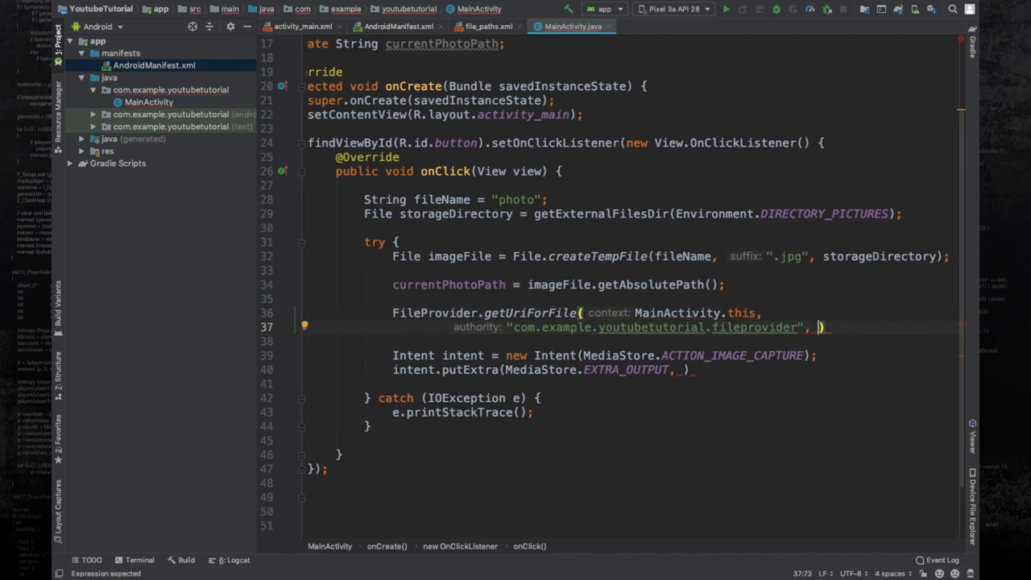
pyautogui.write('imageFile')
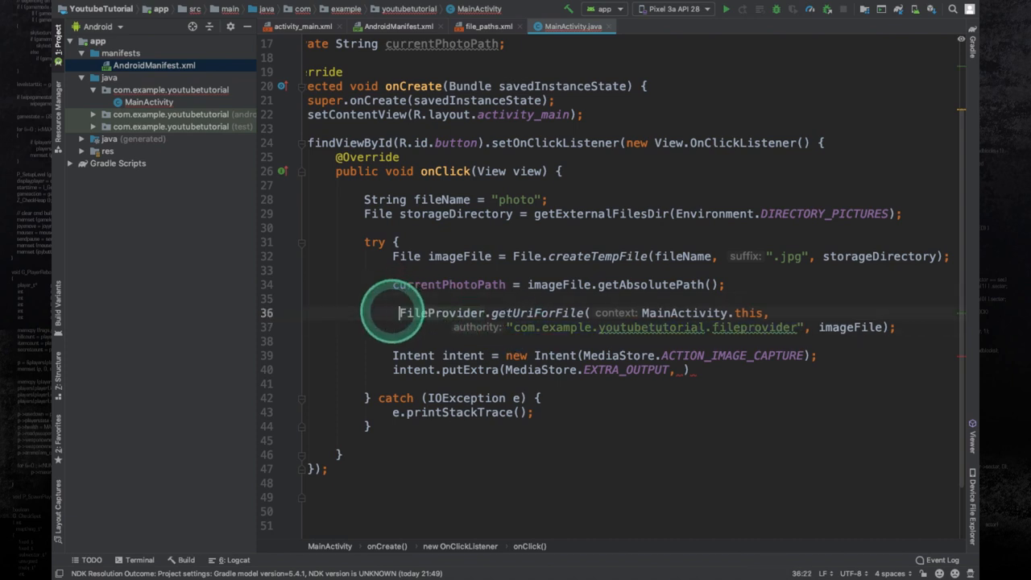
pyautogui.write('Uri imageUri =')
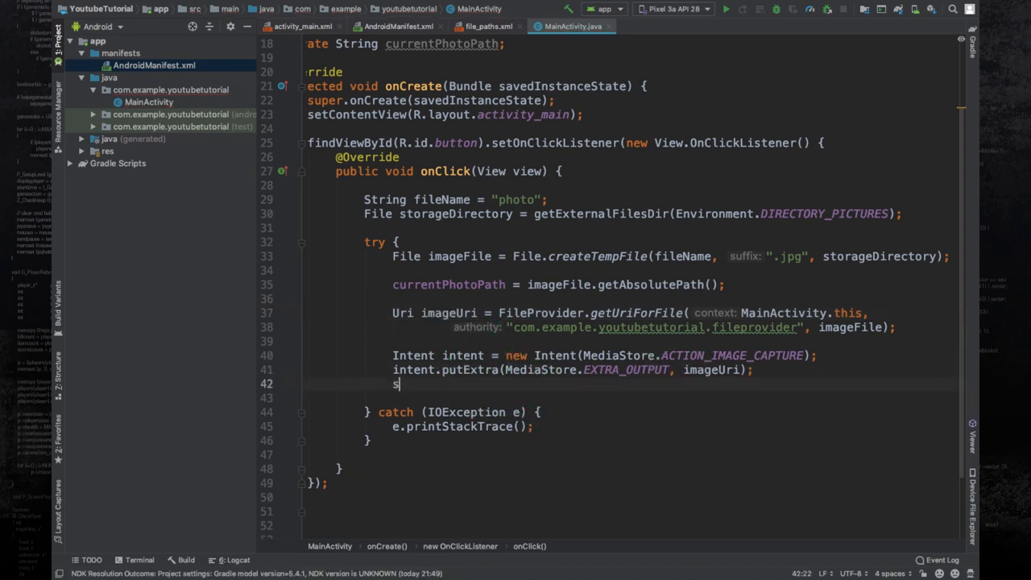
pyautogui.write('tartActivityForResult(intent, );')
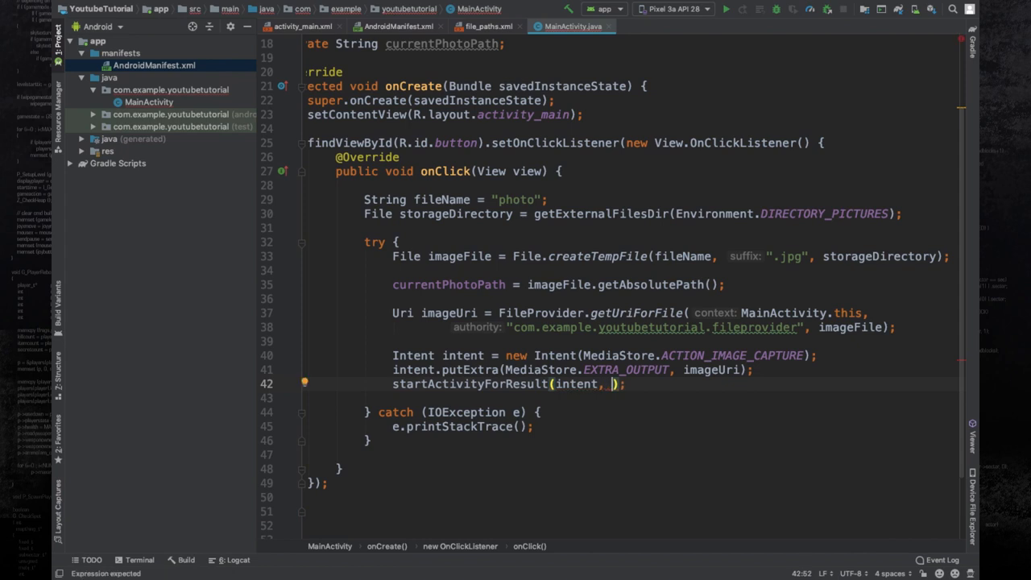
pyautogui.scroll(-3)
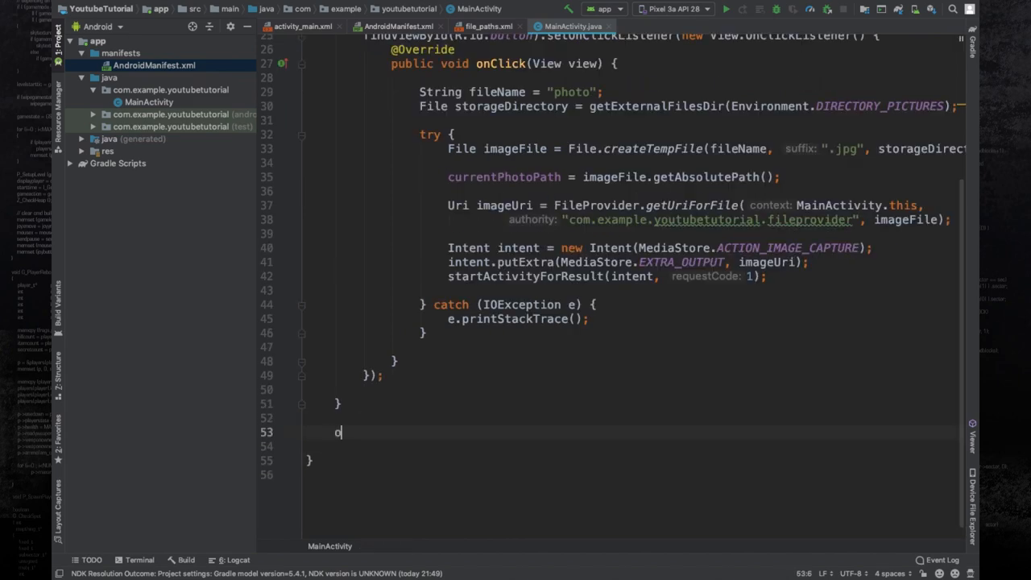
# Step: Override onActivityResult with an 'if requestCode == 1 && resultCode' check and start a BitmapFactory decode
pyautogui.write('nactivityResult(int requestCode, int resultCode, @Nullable Intent data) {')
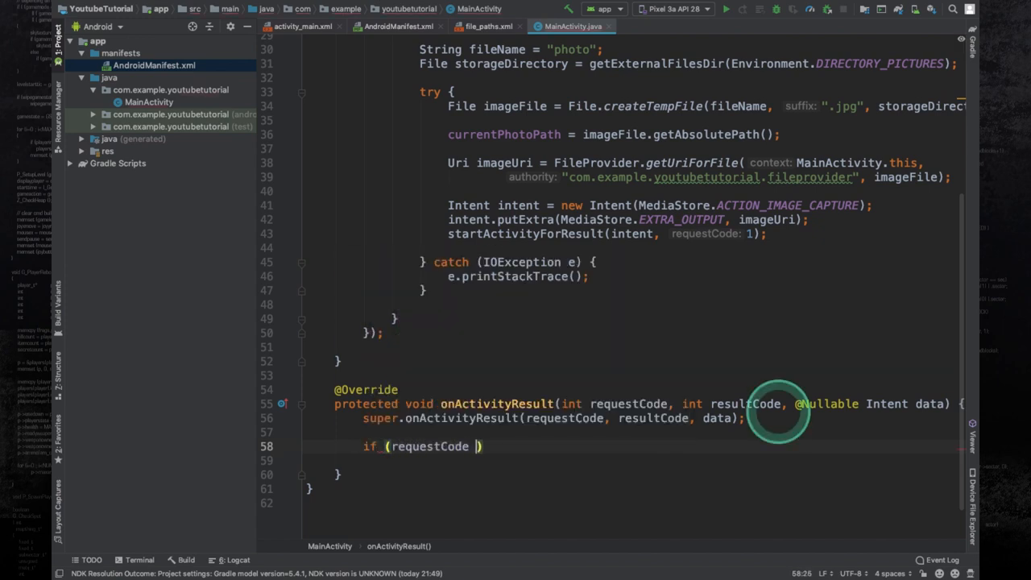
pyautogui.write('== 1 &&')
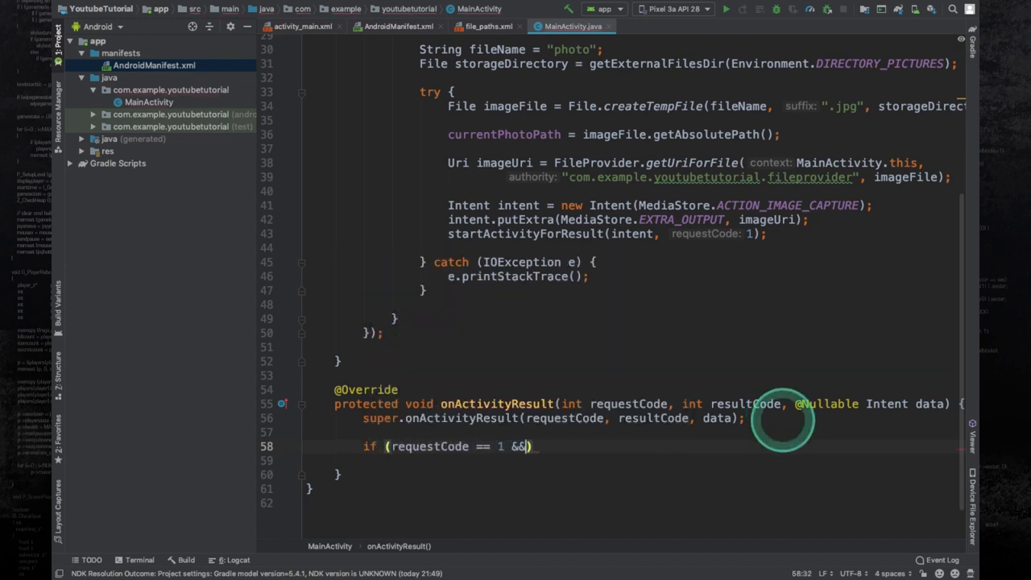
pyautogui.write('resultCode == RESULT_OK')
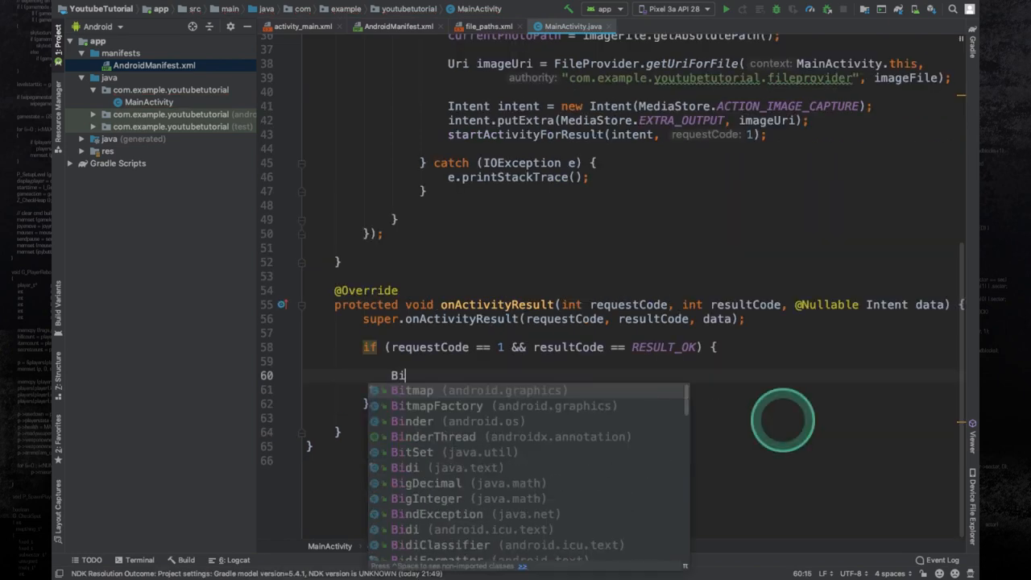
pyautogui.write('Bitmap bitmap')
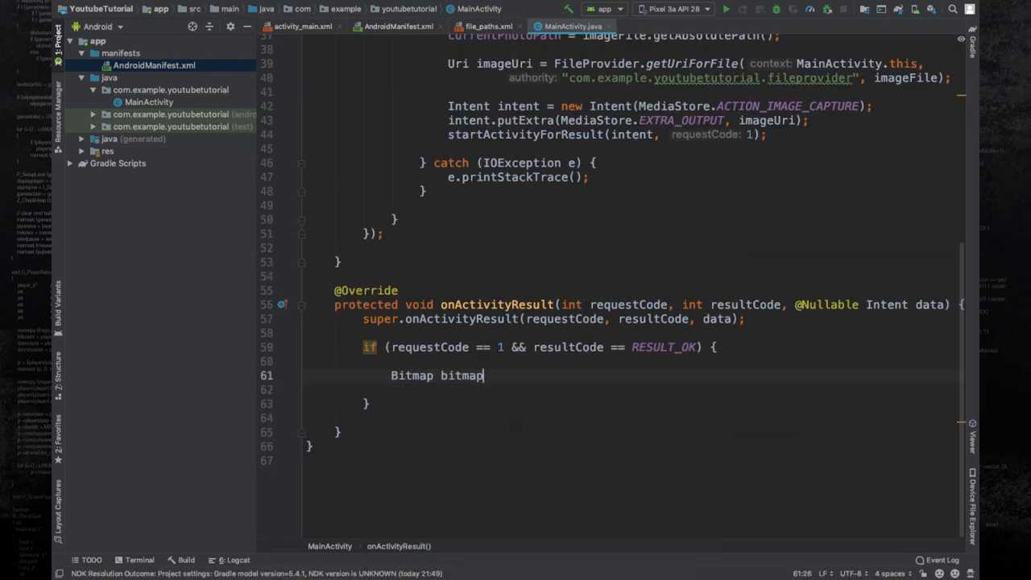
pyautogui.write('= BitmapFactory.d')
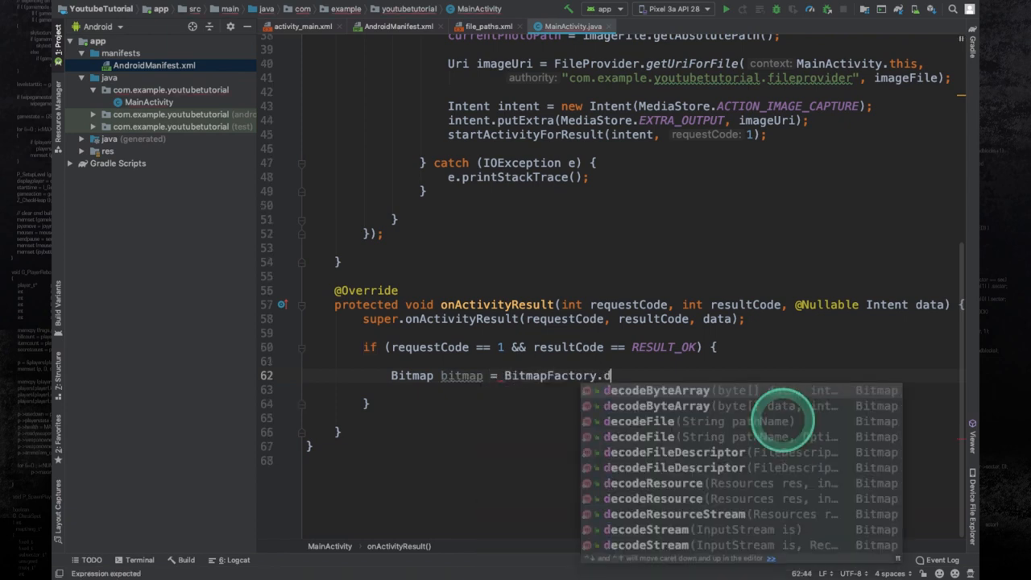
pyautogui.write('ecodeFile(')
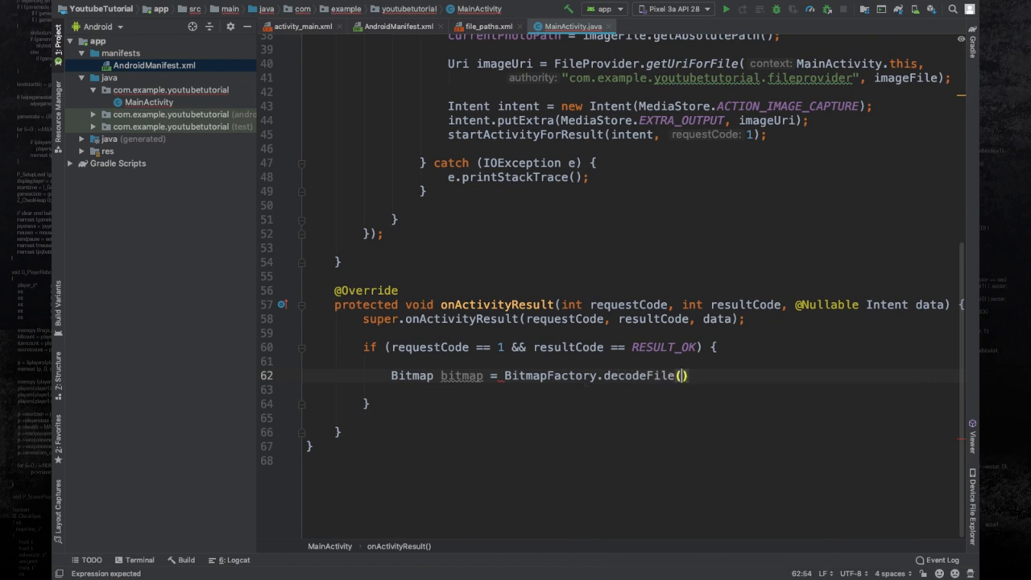
# Step: Decode currentPhotoPath, find imageView by ID, set the bitmap, and run the app
pyautogui.write('currentPhotoPath')
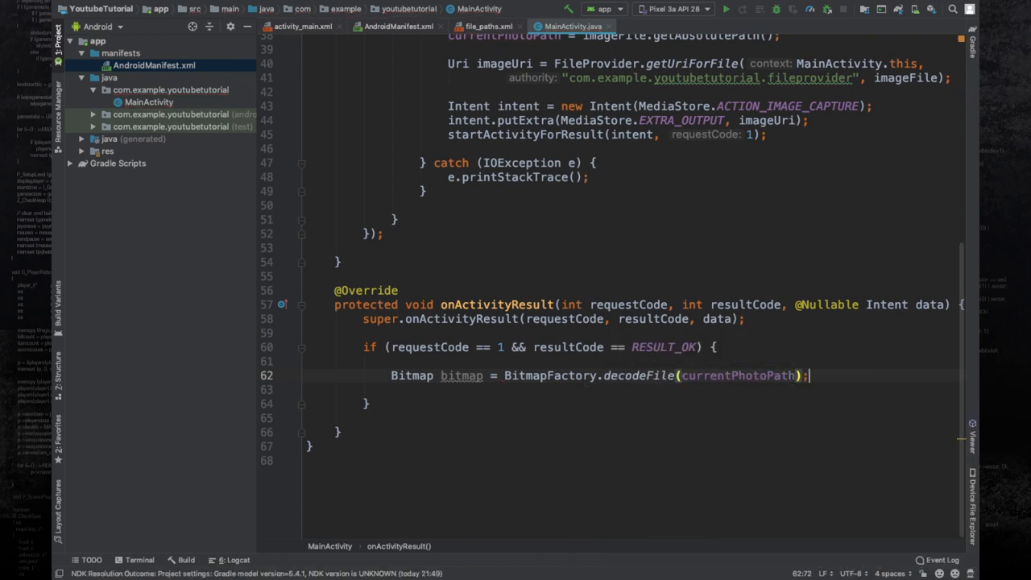
pyautogui.write('Iag')
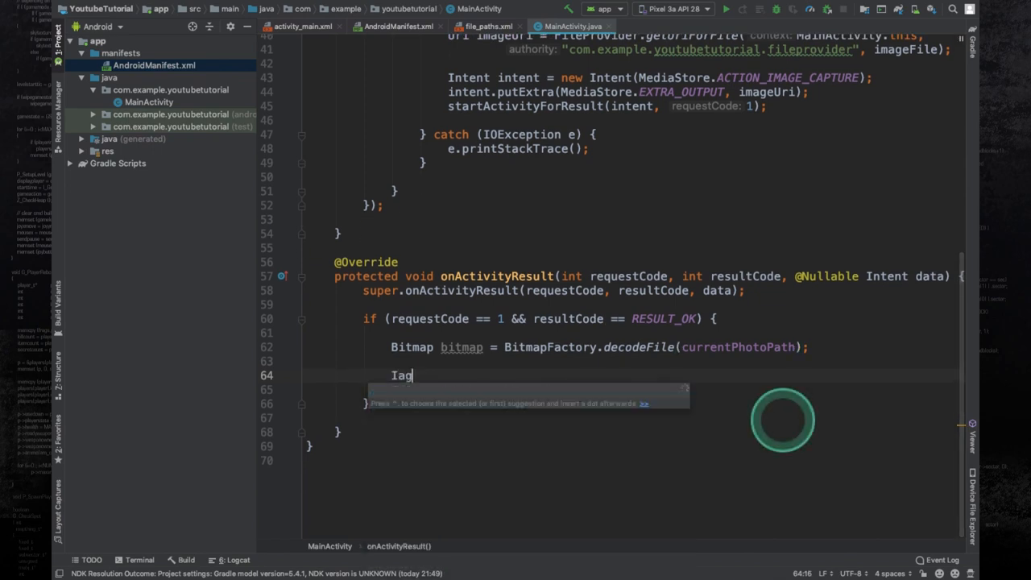
pyautogui.write('ImageView imageView = findViewById(R')
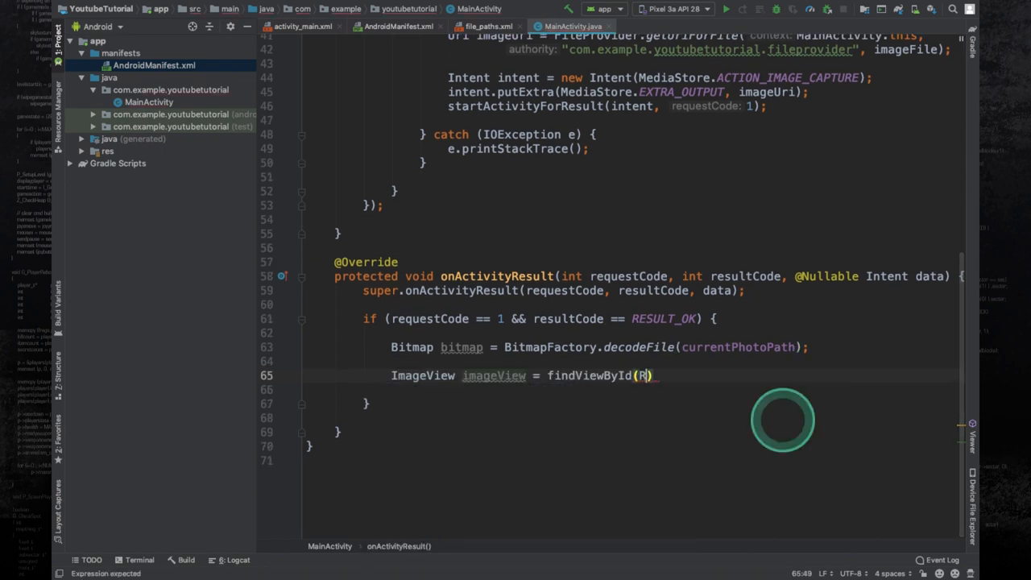
pyautogui.write('.id')
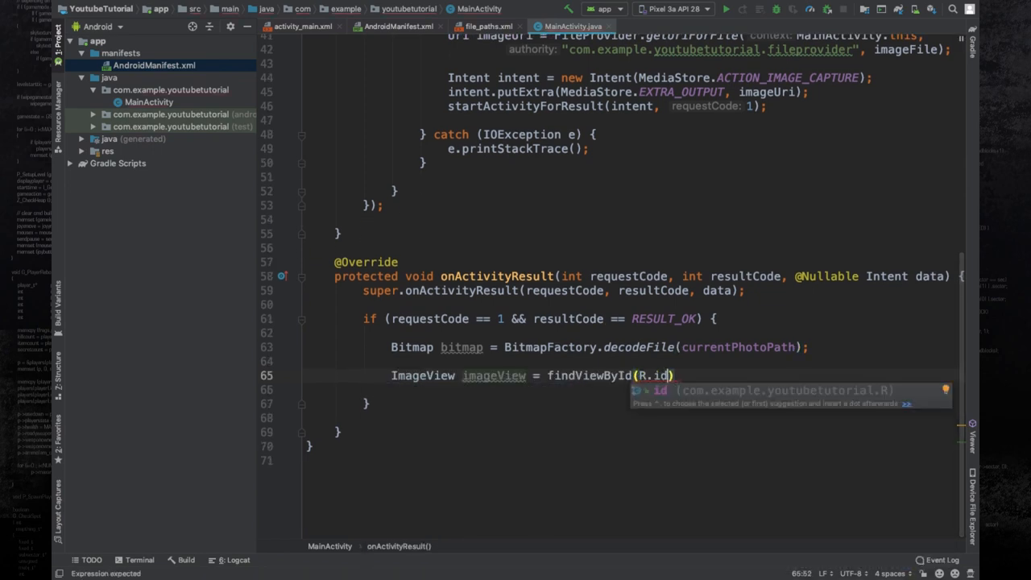
pyautogui.write('imageView')
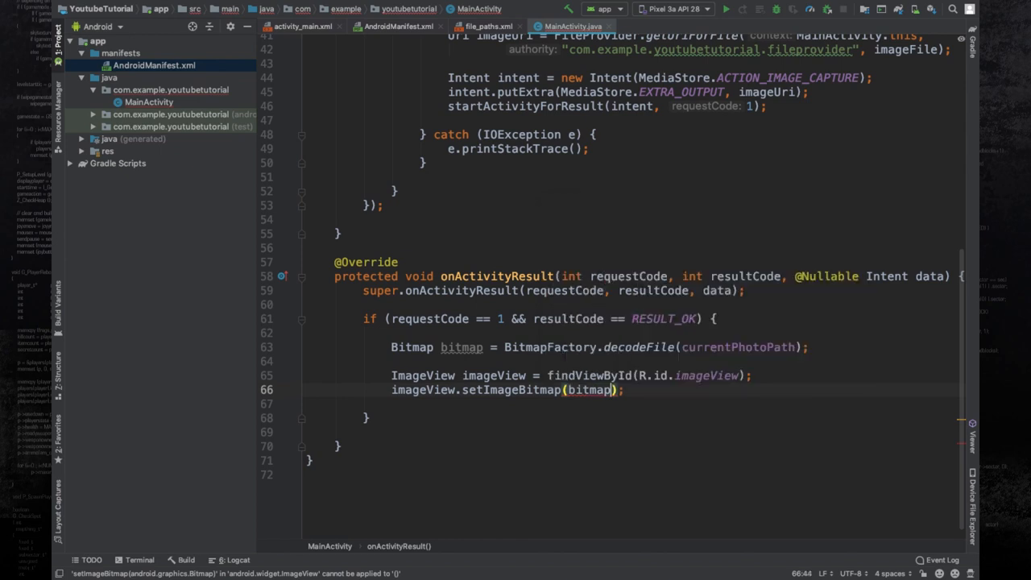
pyautogui.click(715, 353)
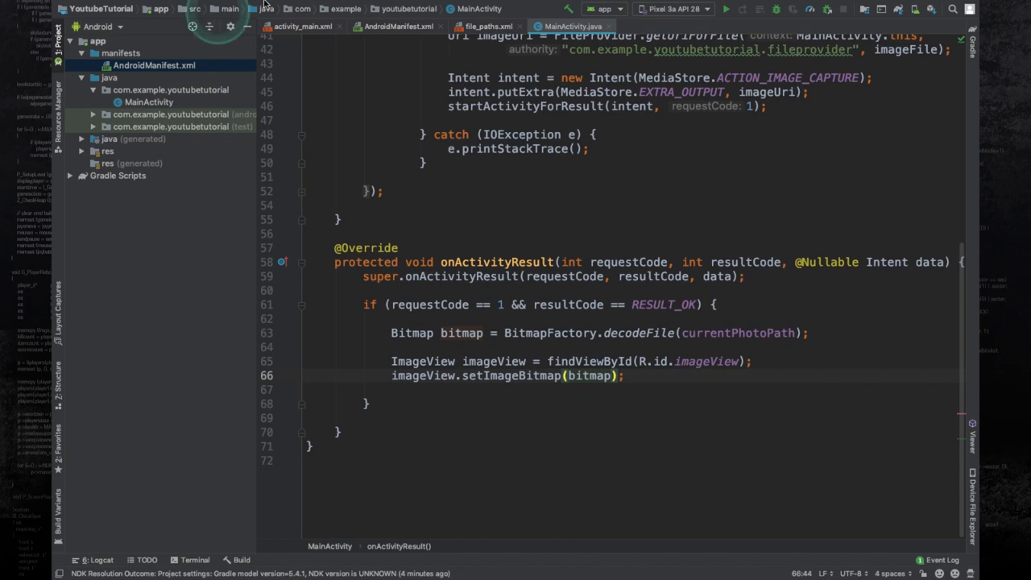
# Step: Change the manifest provider's android:exported to "false" and rerun the app on the emulator
pyautogui.click(405, 26)
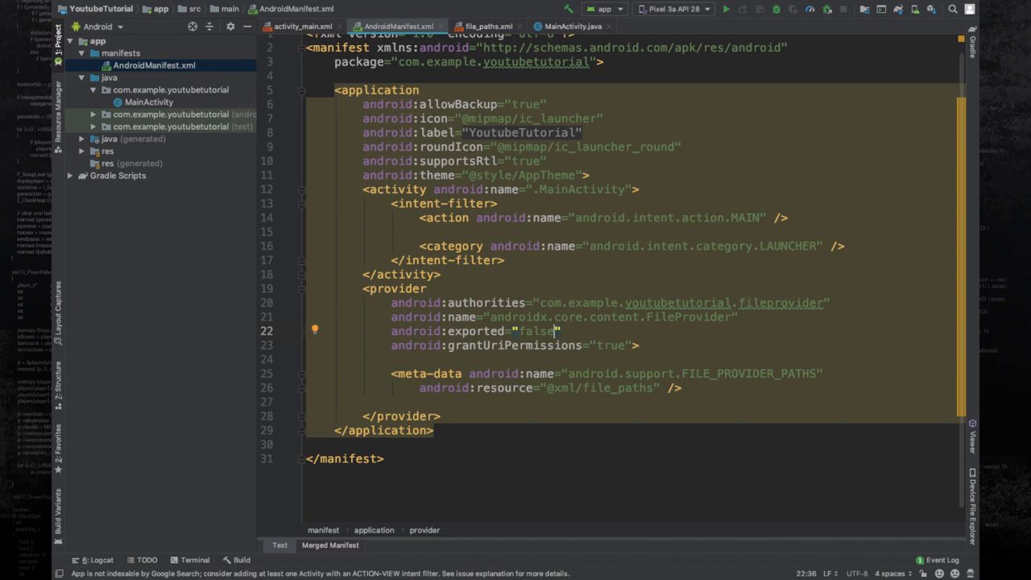
pyautogui.click(729, 9)
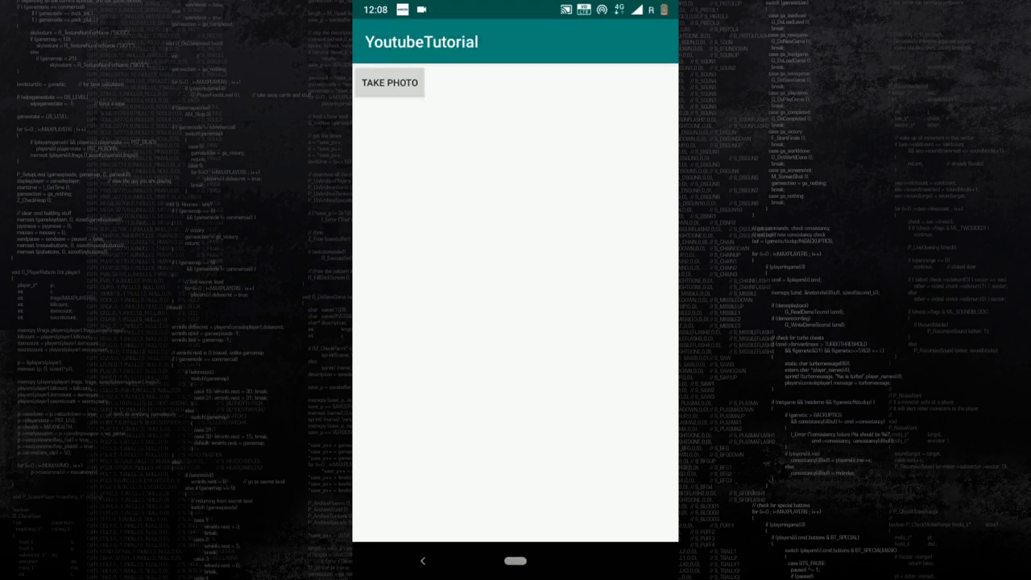
# Step: Tap Take Photo, photograph the laptop, and accept the shot so it appears in the app
pyautogui.click(390, 83)
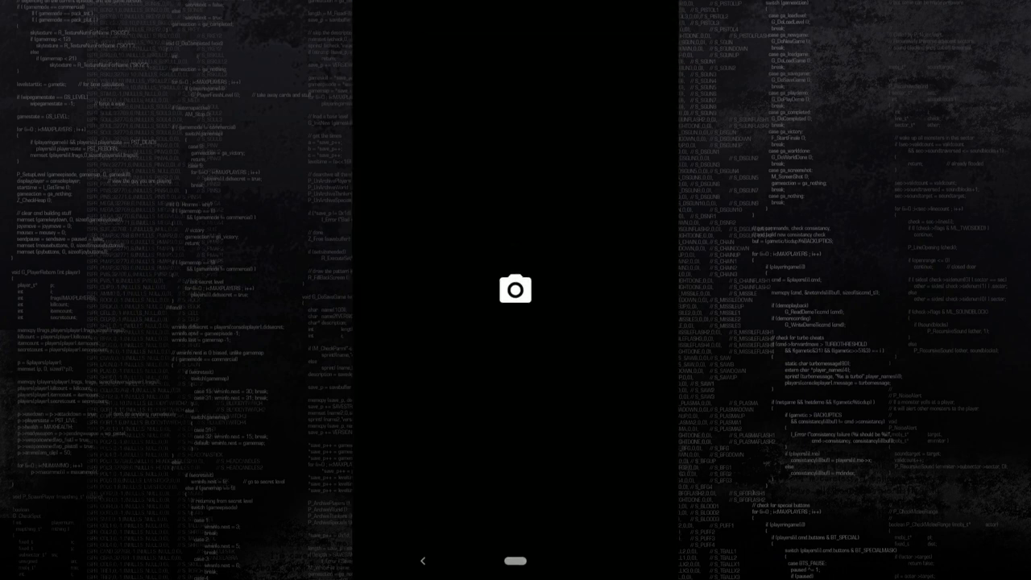
pyautogui.click(514, 289)
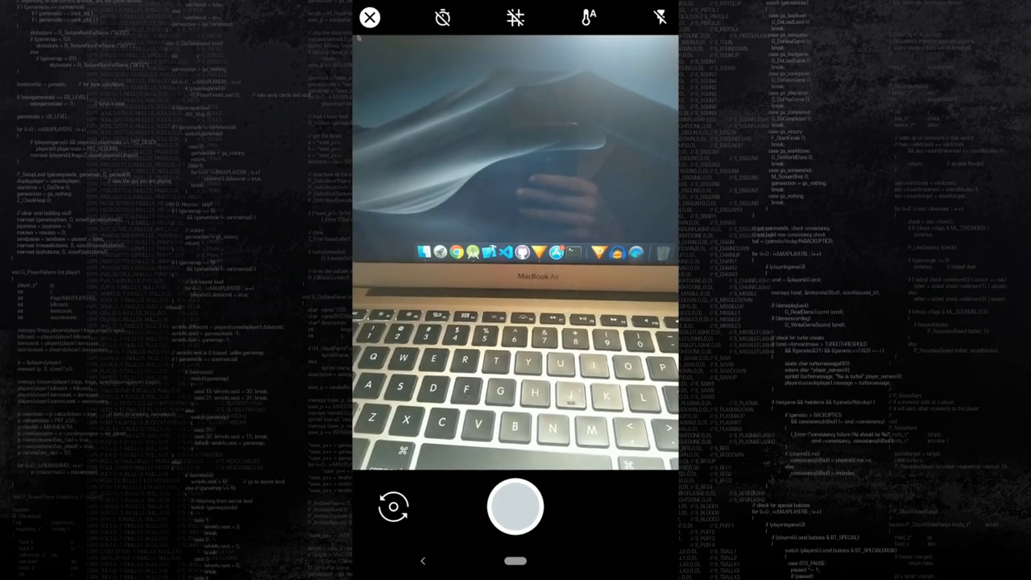
pyautogui.click(515, 519)
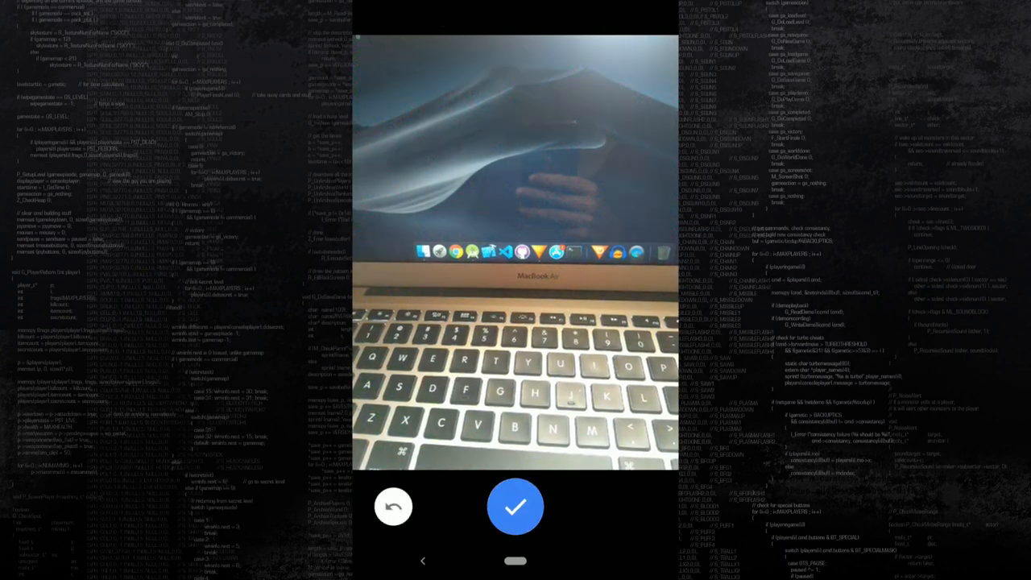
pyautogui.click(515, 507)
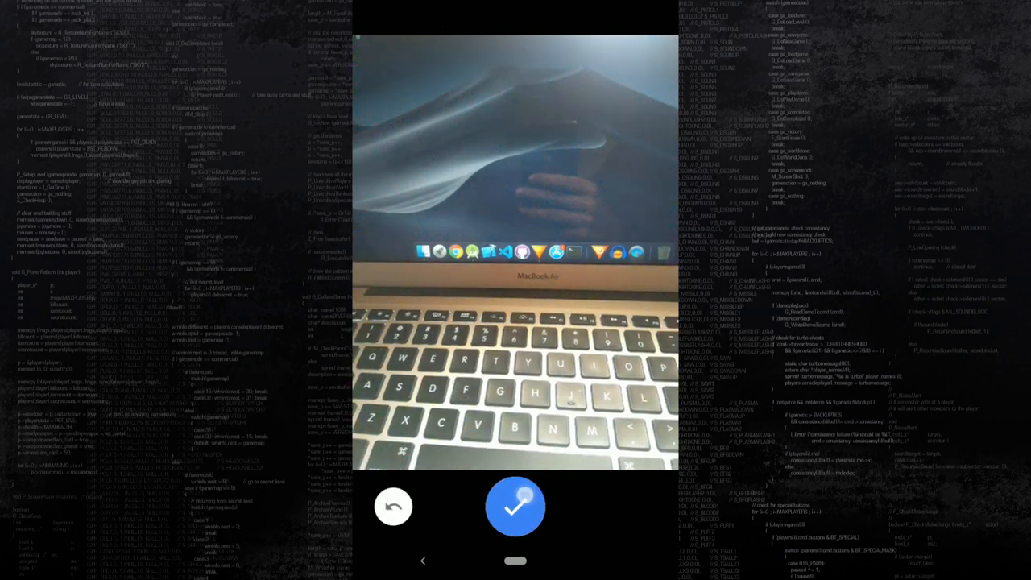
pyautogui.click(515, 506)
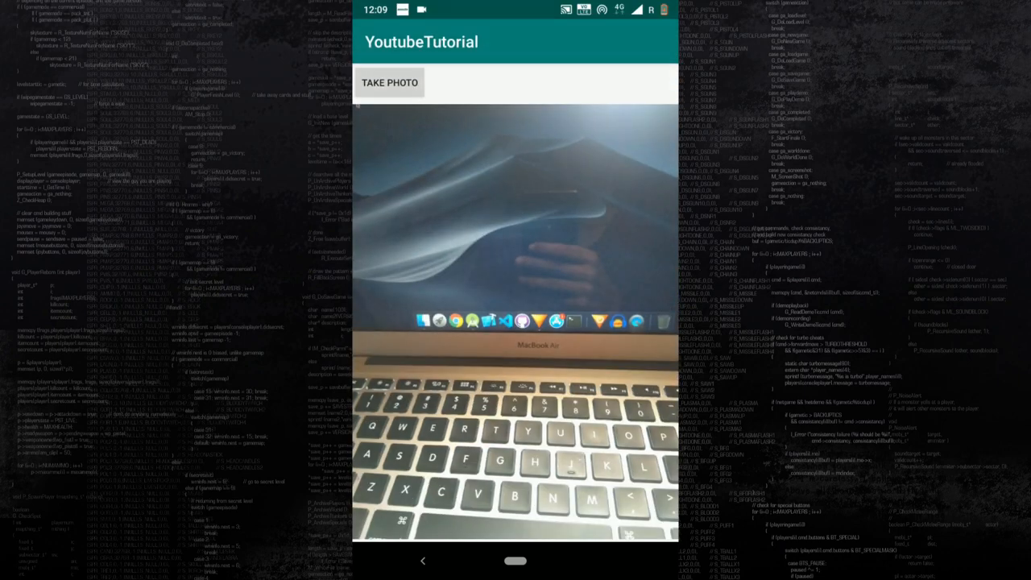